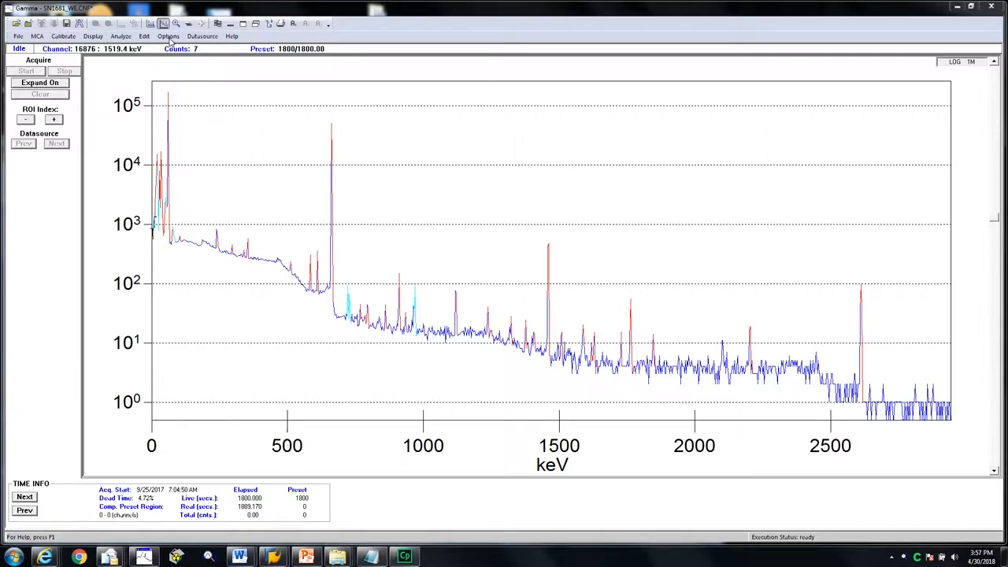
- Launch Geometry Composer from the Options menu in Gamma Acquisition & Analysis
{"action": "left_click", "coordinate": [168, 37]}
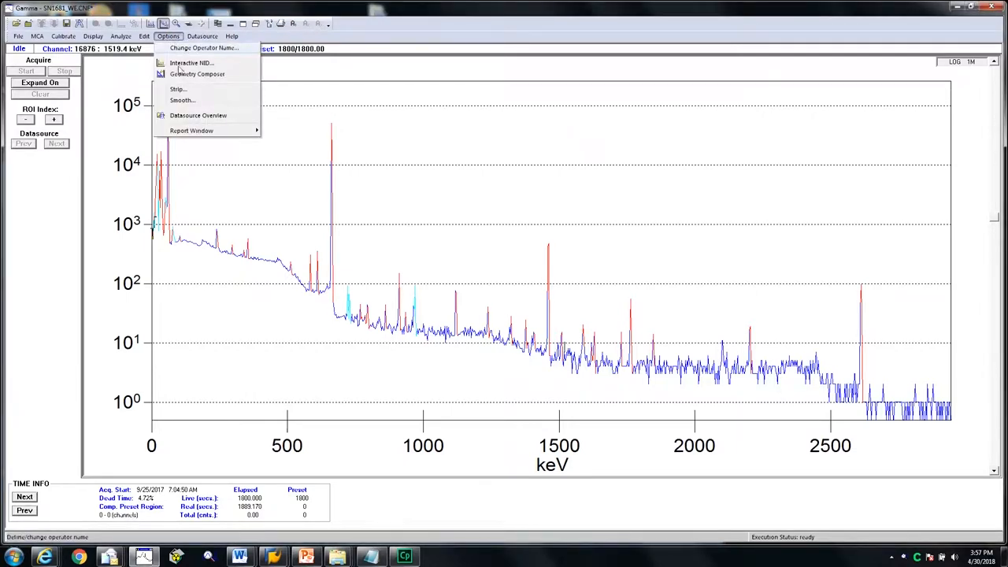
{"action": "left_click", "coordinate": [197, 73]}
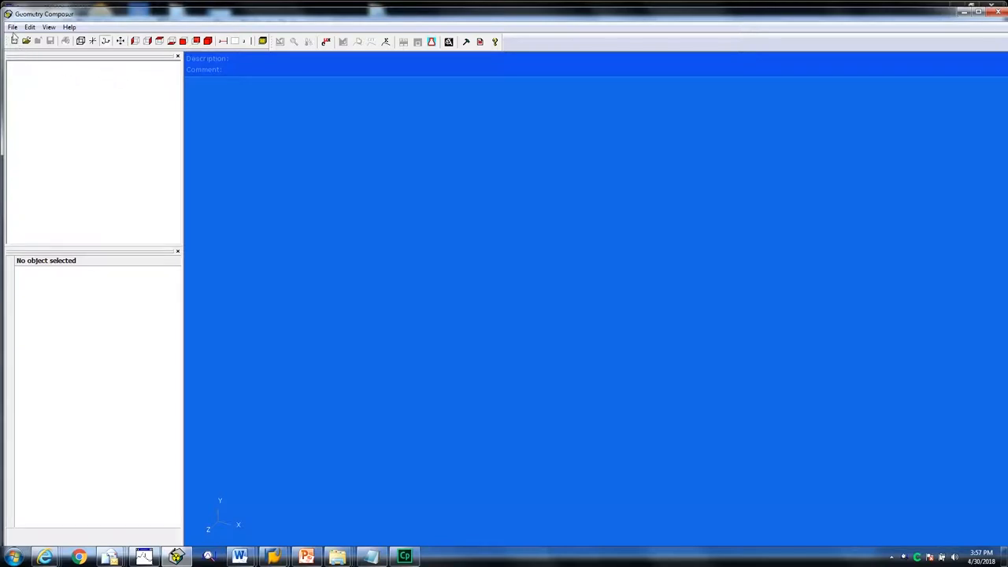
- Create a new LabSOCS geometry from the Custom Simplified Beaker template
{"action": "left_click", "coordinate": [12, 27]}
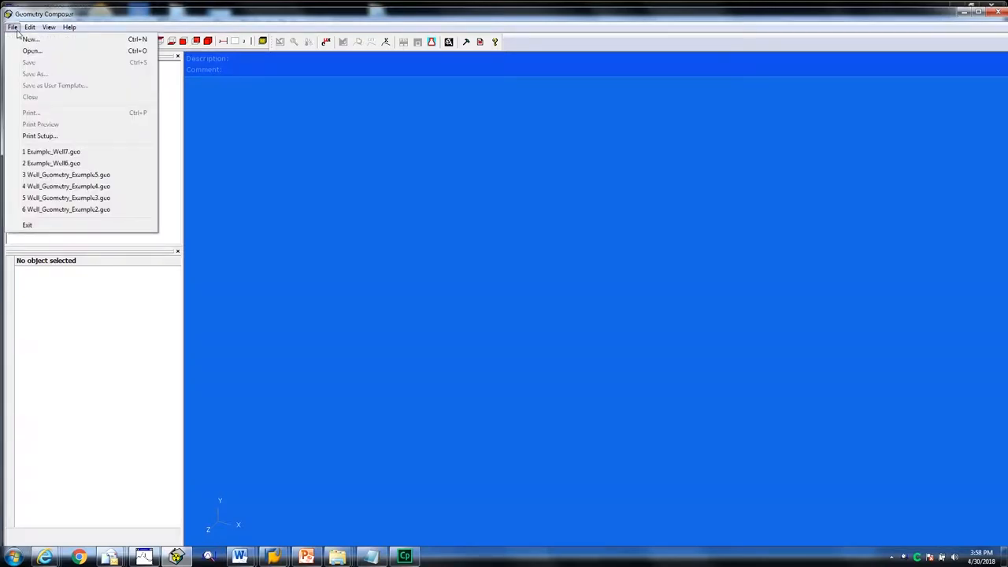
{"action": "left_click", "coordinate": [31, 38]}
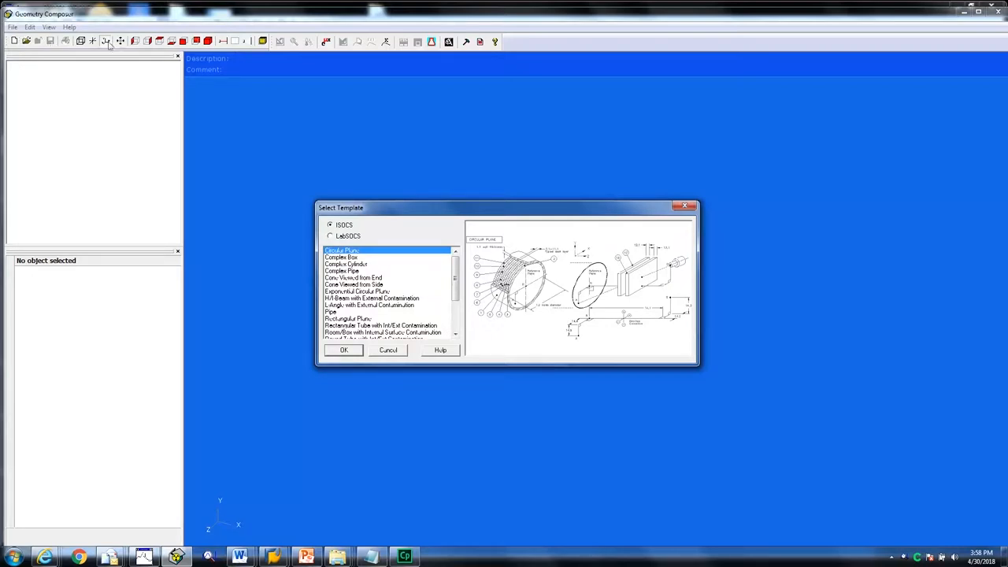
{"action": "left_click", "coordinate": [330, 236]}
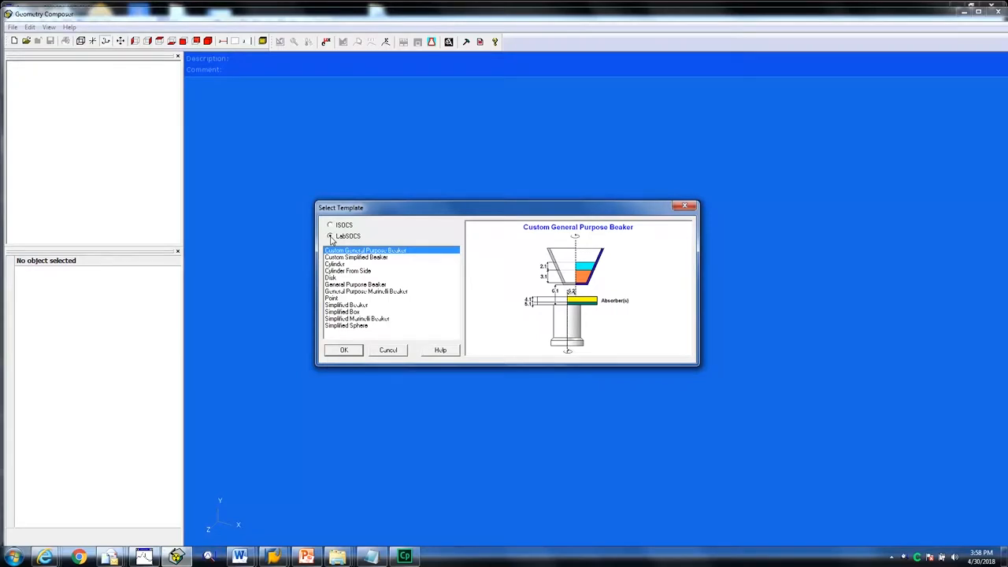
{"action": "left_click", "coordinate": [330, 236]}
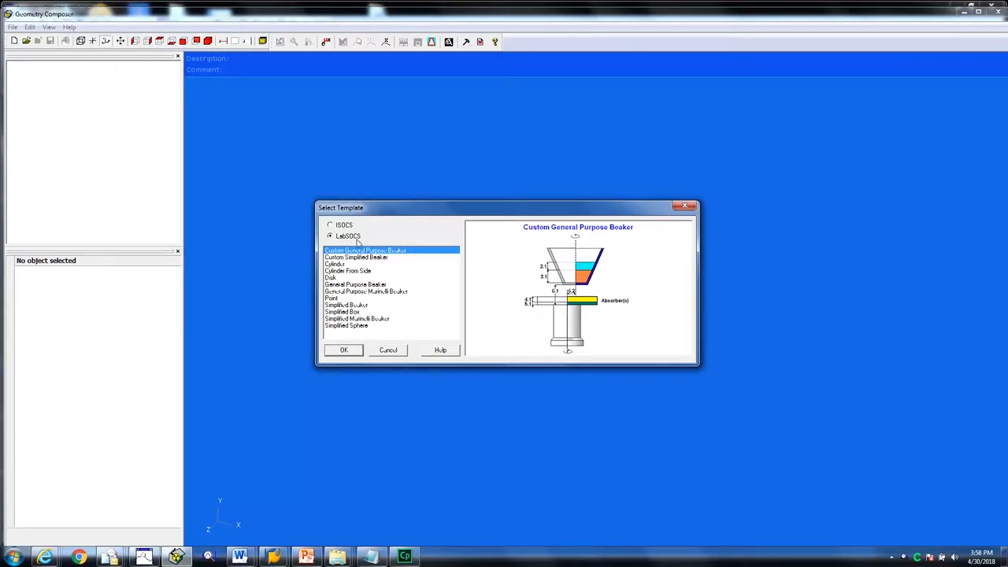
{"action": "left_click", "coordinate": [356, 257]}
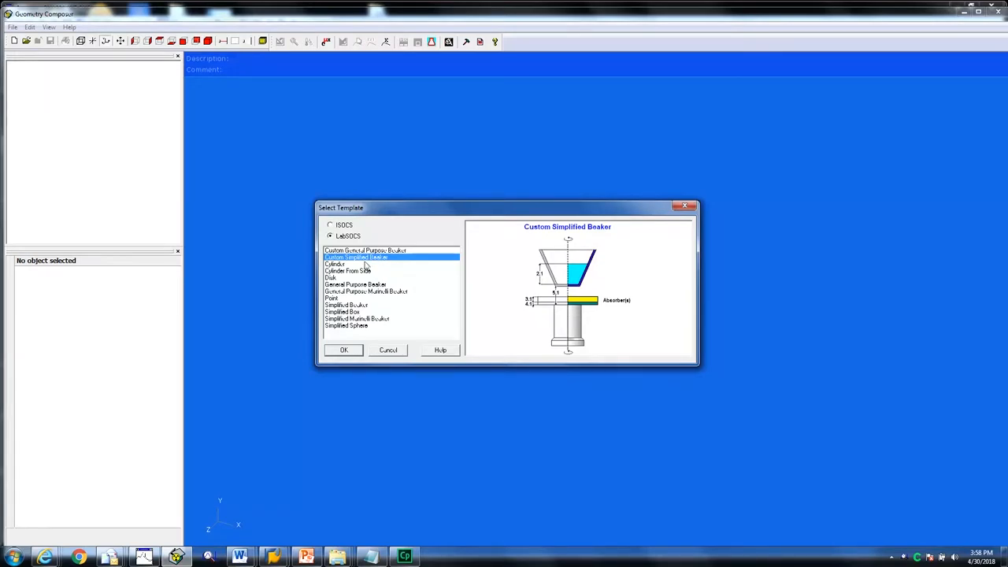
{"action": "left_click", "coordinate": [343, 349]}
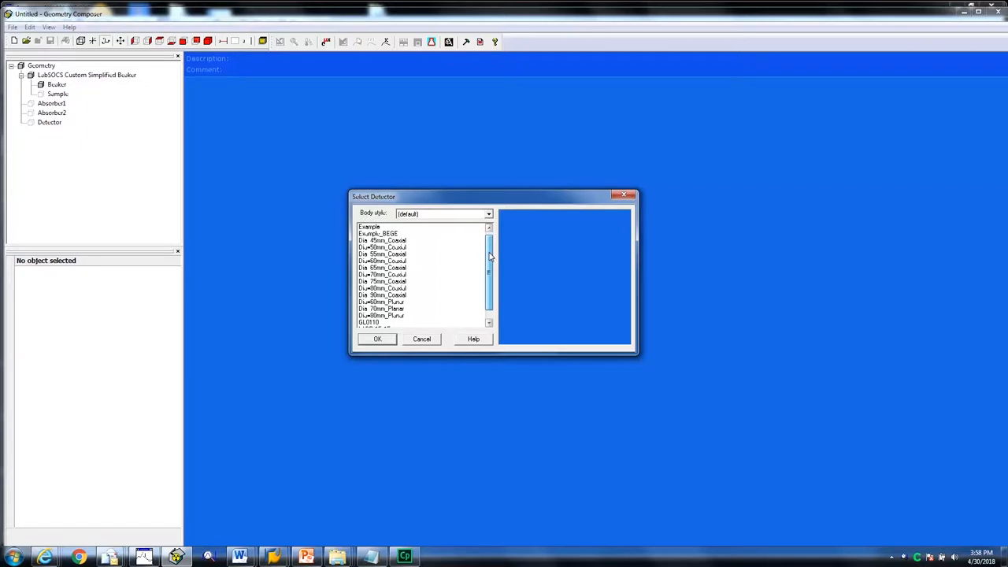
- Select the GSW425 detector for the new geometry
{"action": "scroll", "scroll_direction": "down", "scroll_amount": 3}
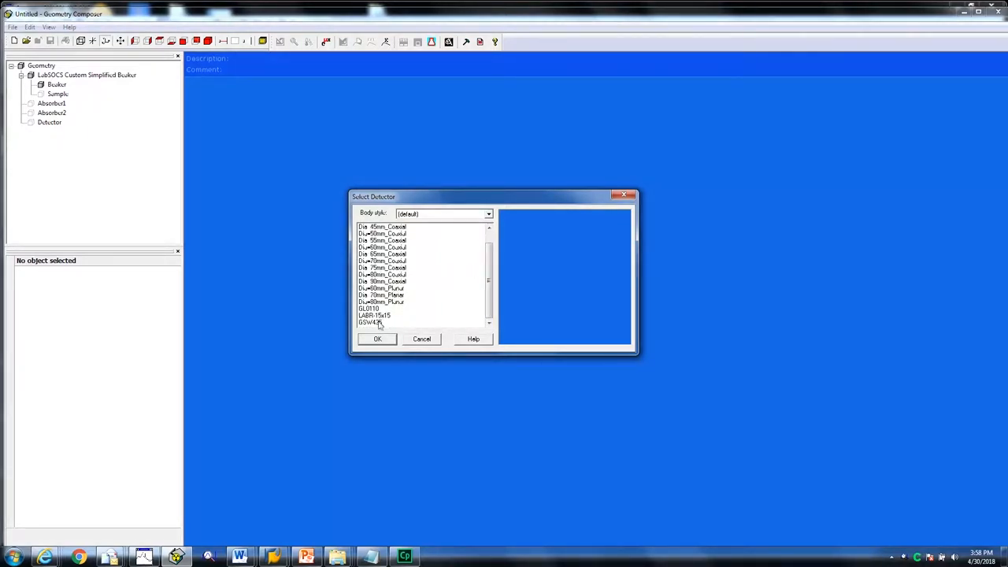
{"action": "left_click", "coordinate": [374, 323]}
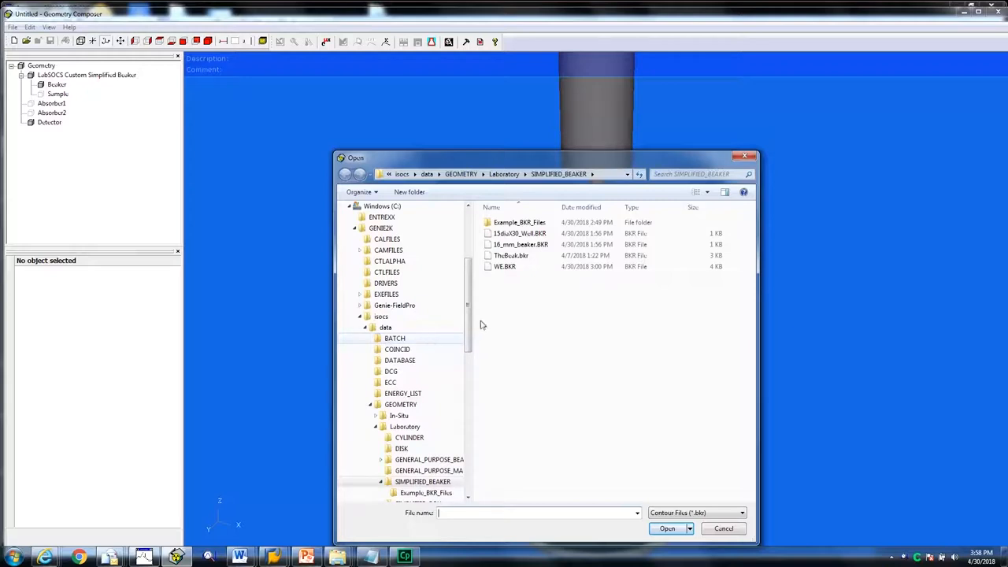
- Open the WE.BKR beaker contour file from the SIMPLIFIED_BEAKER folder
{"action": "left_click", "coordinate": [504, 266]}
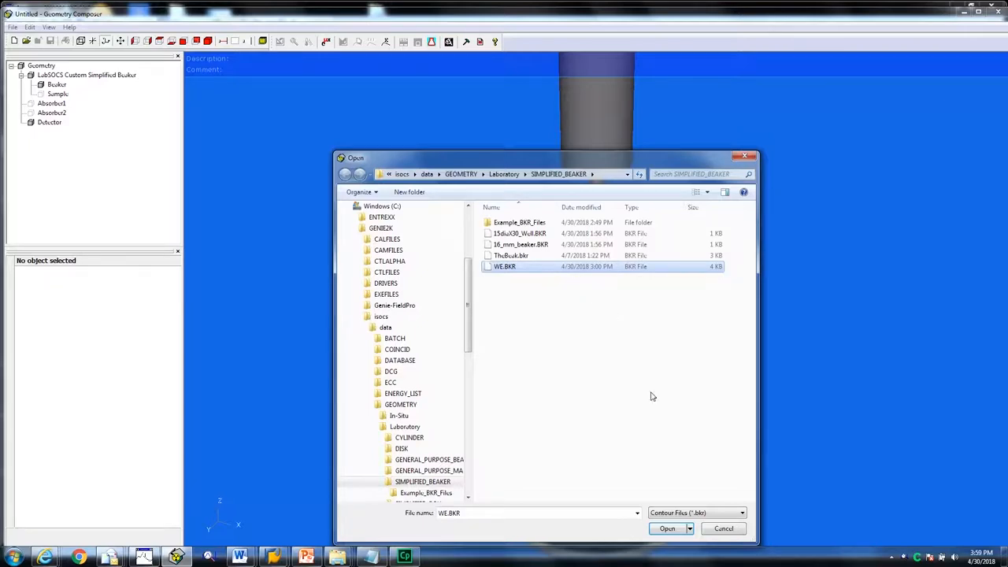
{"action": "left_click", "coordinate": [667, 528]}
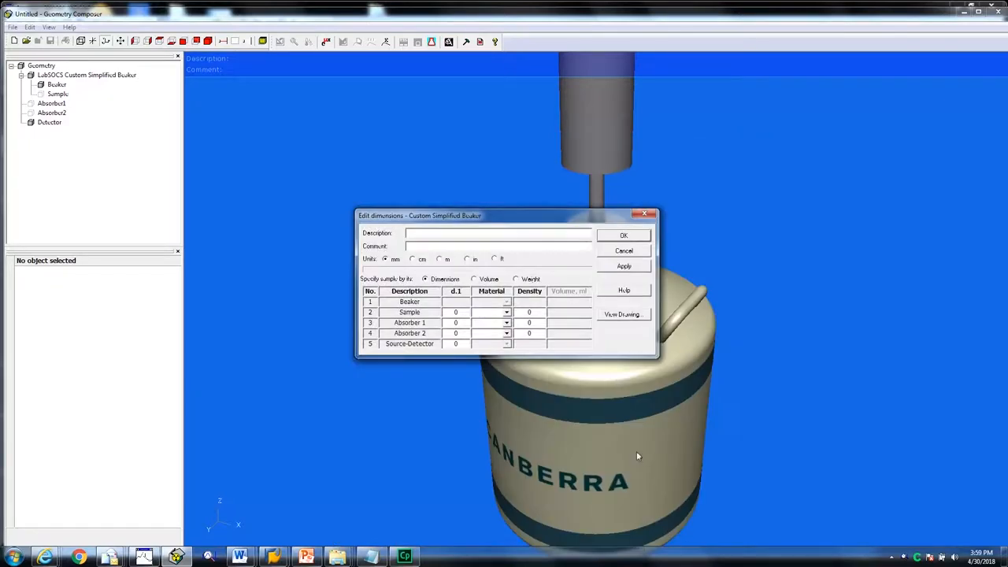
- Set a 5 cm water sample, described '5 cm sample in detector well', comment 'water matrix'
{"action": "left_click", "coordinate": [623, 314]}
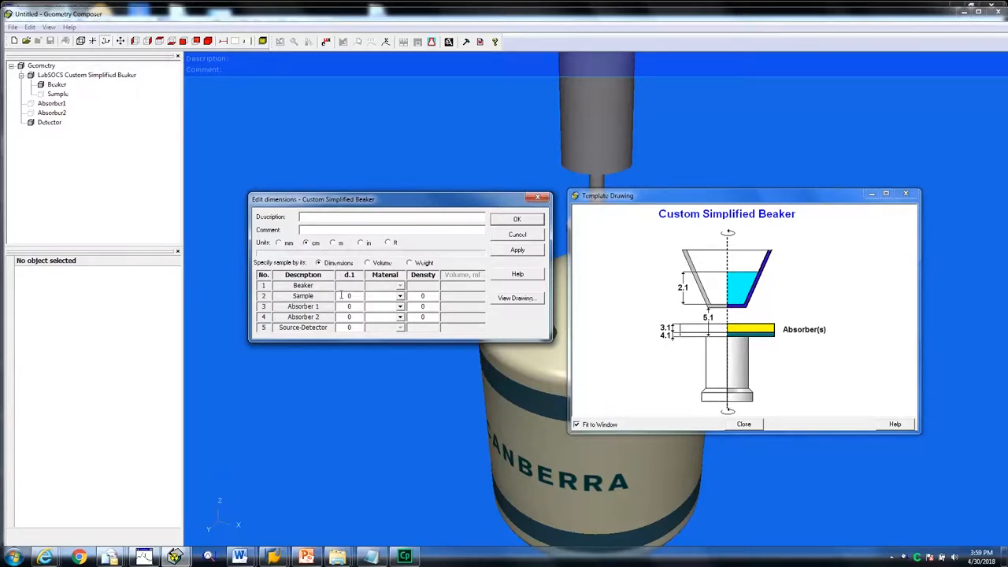
{"action": "type", "text": "5"}
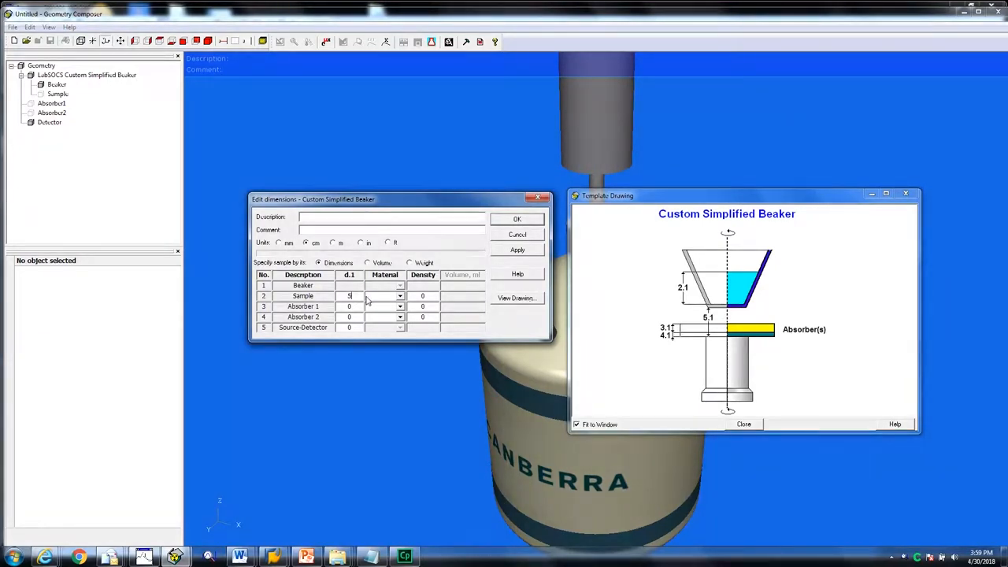
{"action": "mouse_move", "coordinate": [386, 301]}
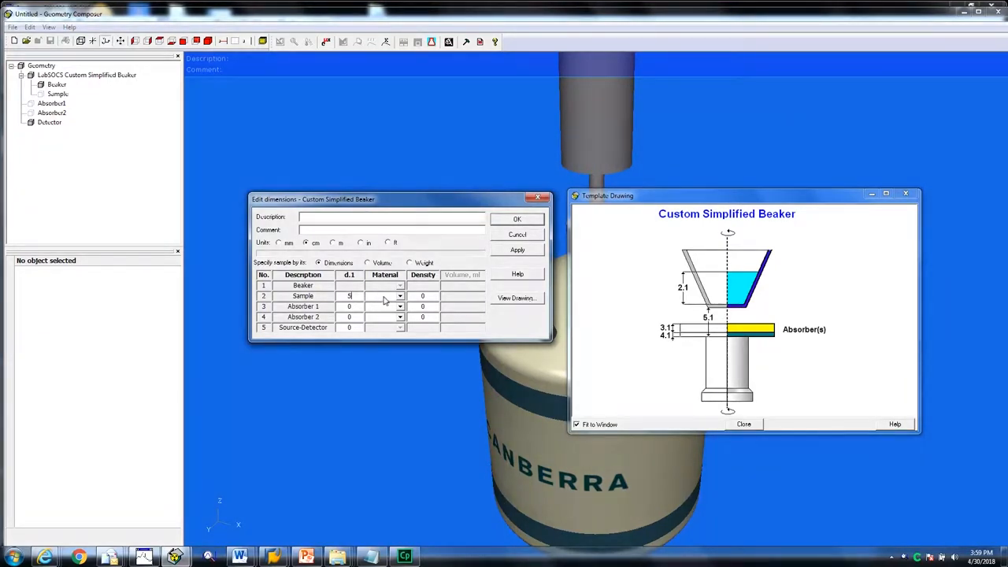
{"action": "left_click", "coordinate": [400, 296]}
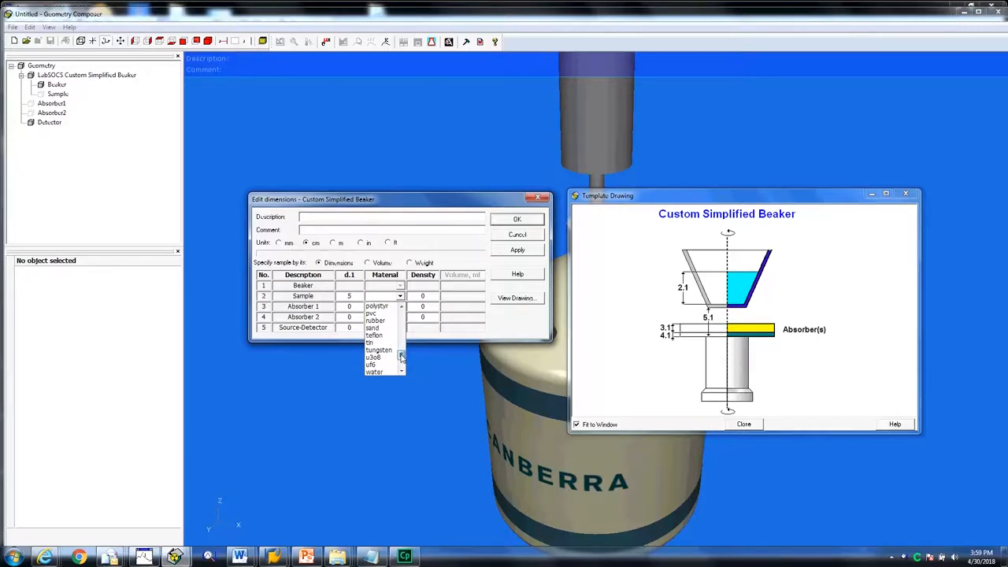
{"action": "left_click", "coordinate": [375, 371]}
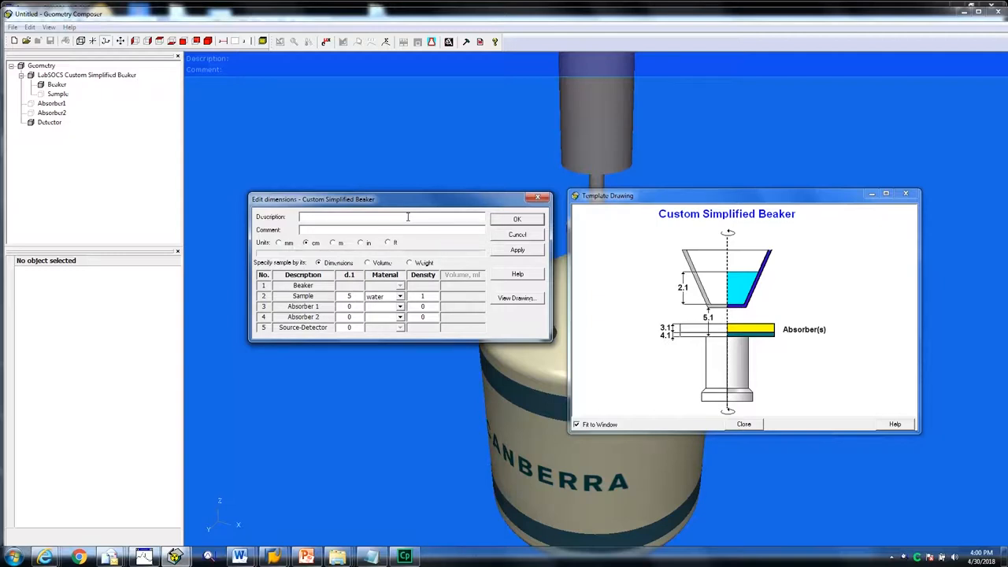
{"action": "type", "text": "5 cm sample in"}
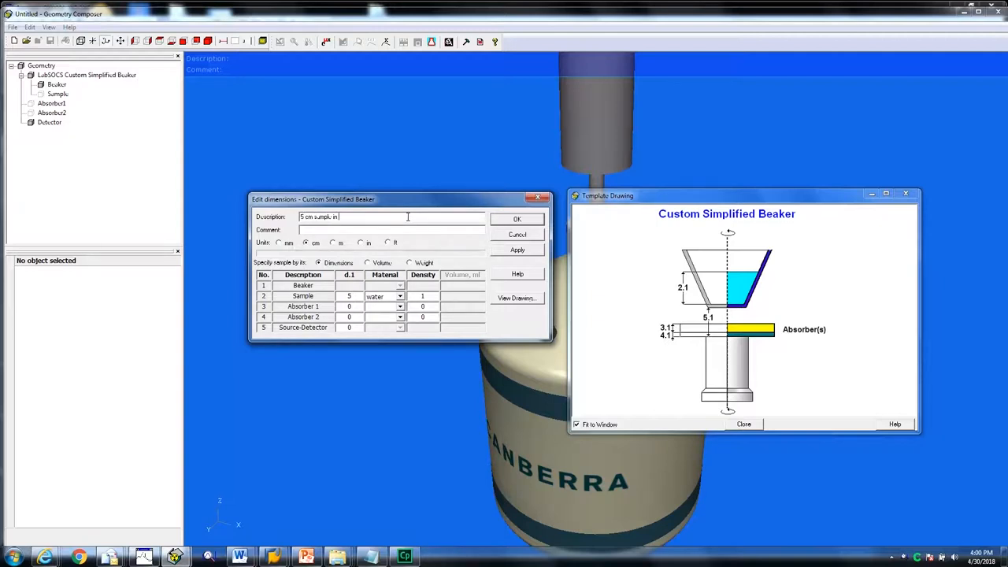
{"action": "type", "text": "detector well"}
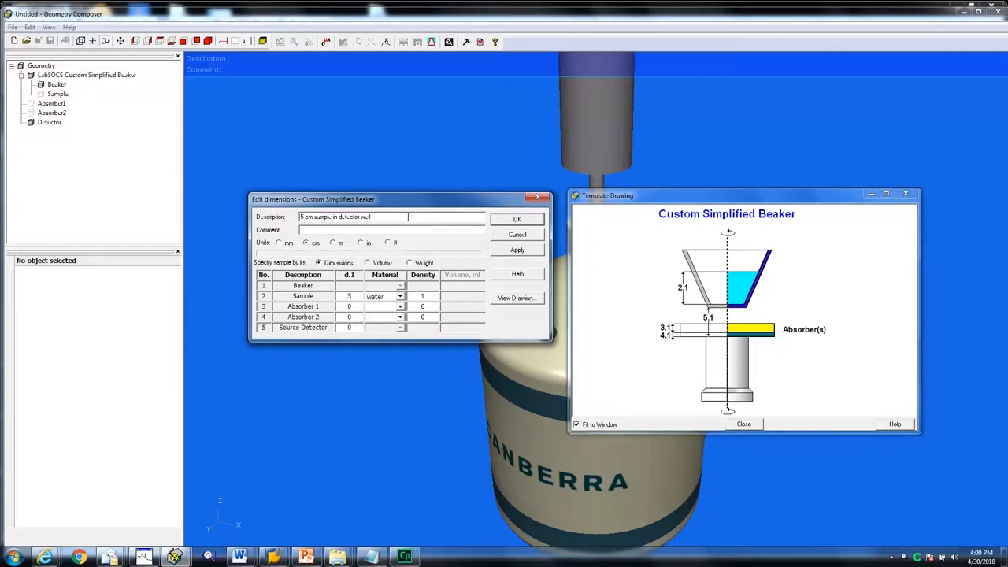
{"action": "type", "text": "water mate"}
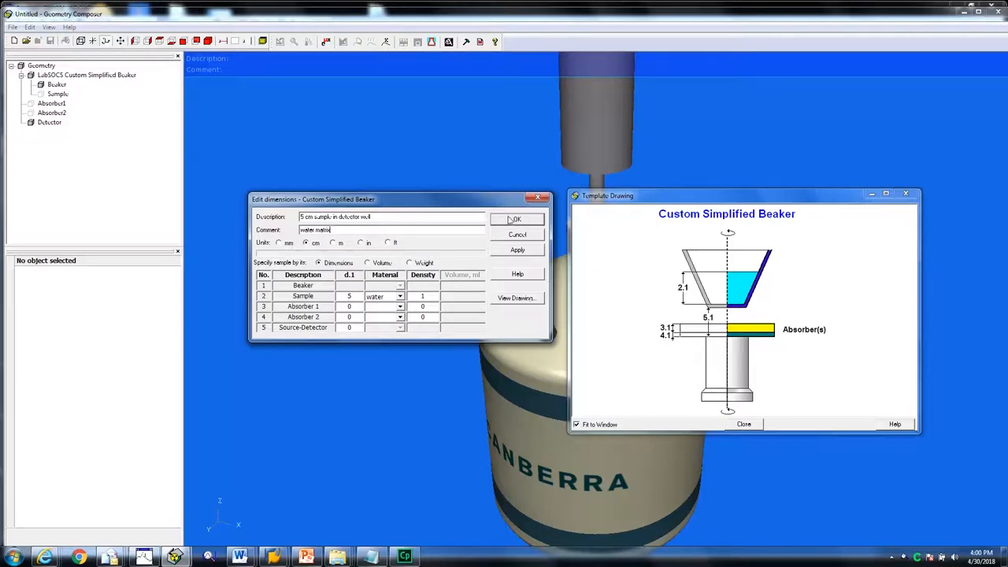
{"action": "left_click", "coordinate": [516, 219]}
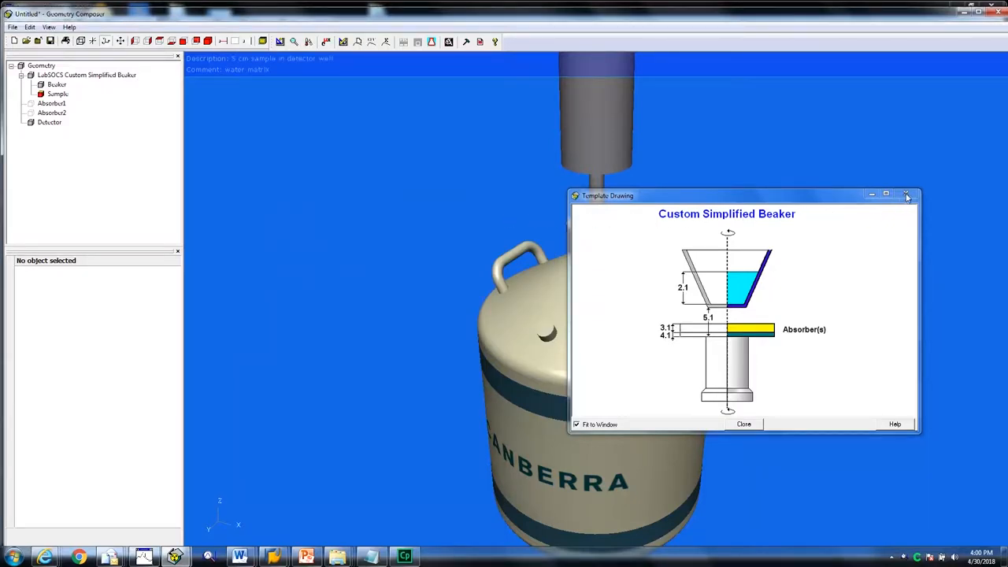
- Make the detector and beaker transparent so the water sample inside is visible
{"action": "left_click", "coordinate": [906, 195]}
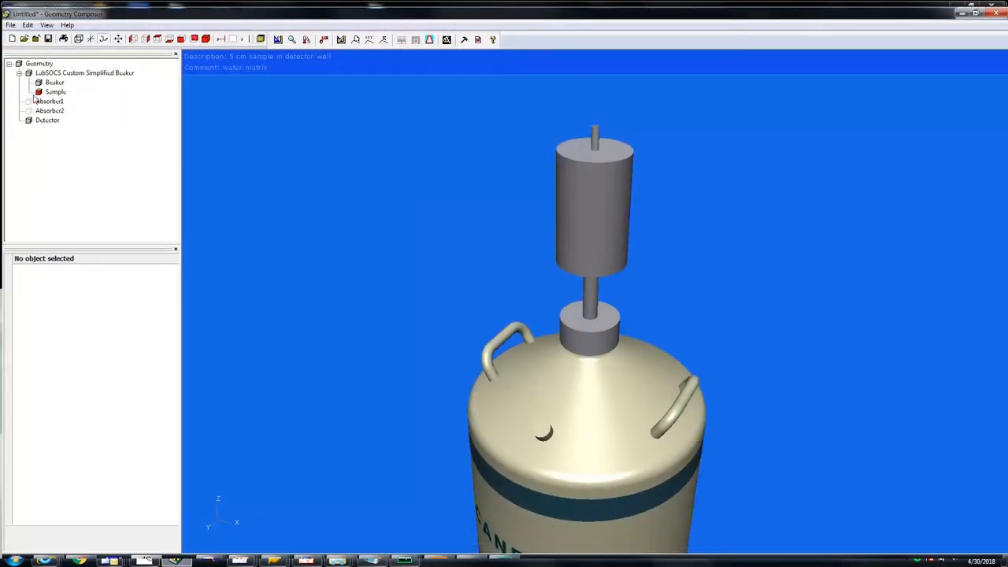
{"action": "left_click", "coordinate": [47, 119]}
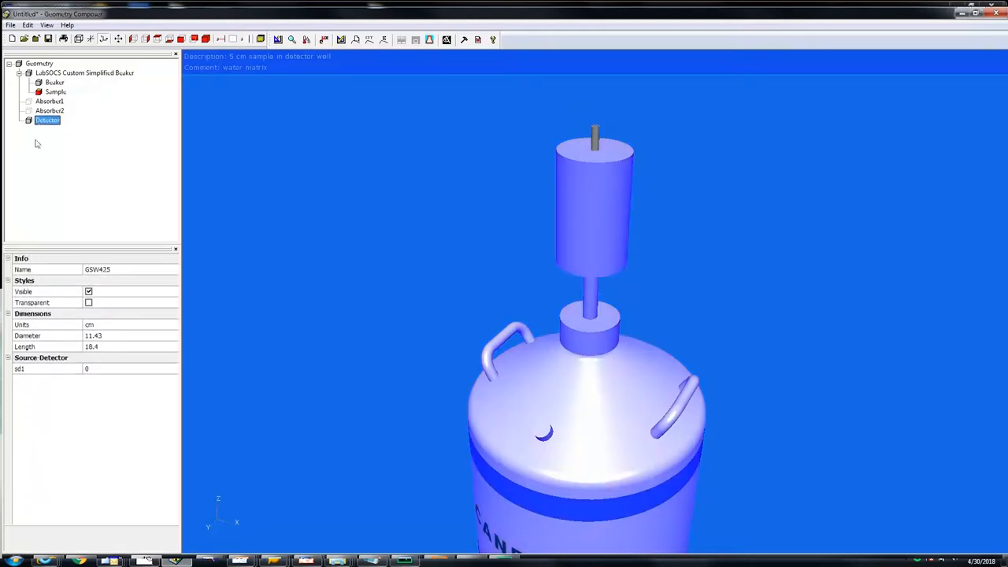
{"action": "left_click", "coordinate": [88, 302]}
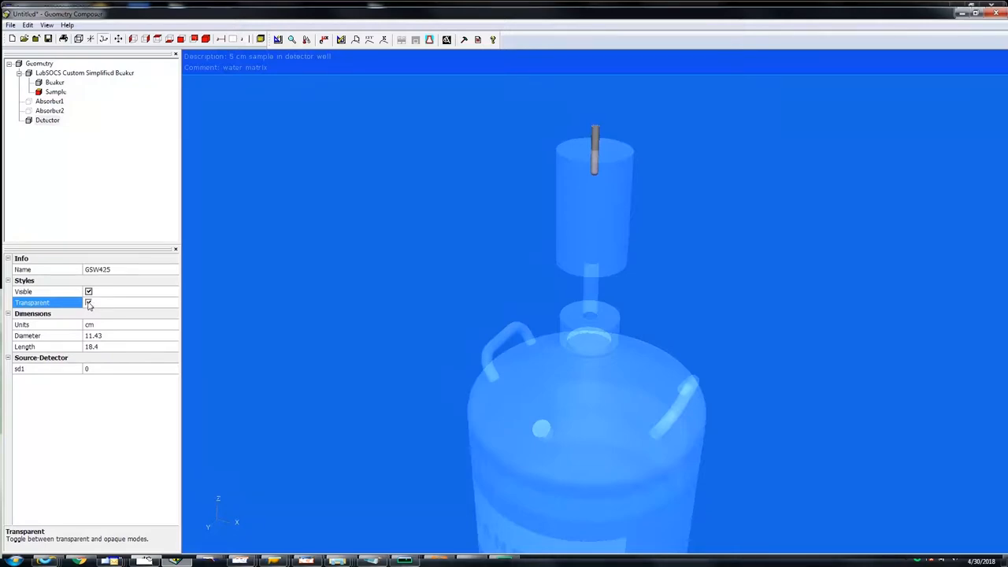
{"action": "left_click", "coordinate": [54, 82]}
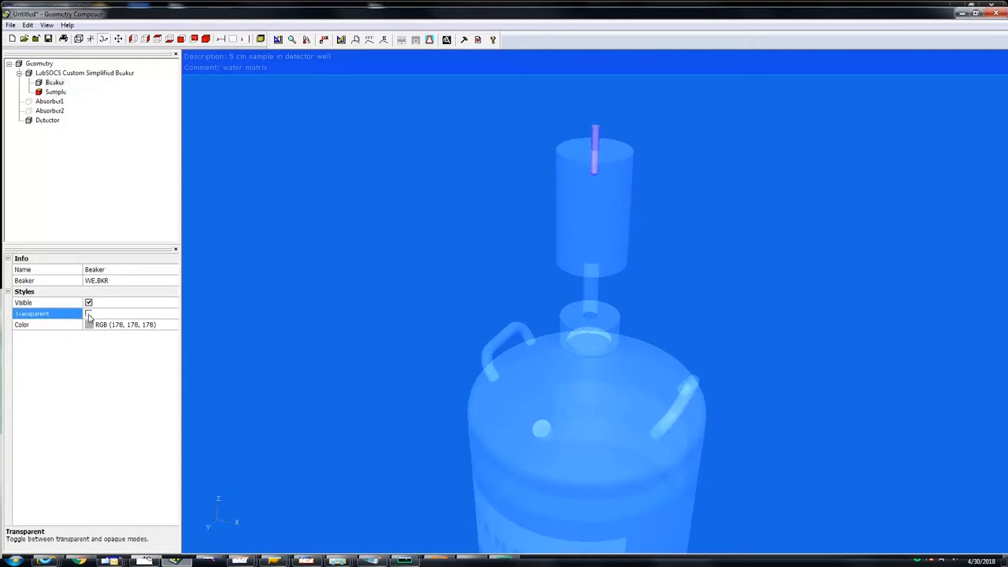
{"action": "left_click", "coordinate": [88, 314]}
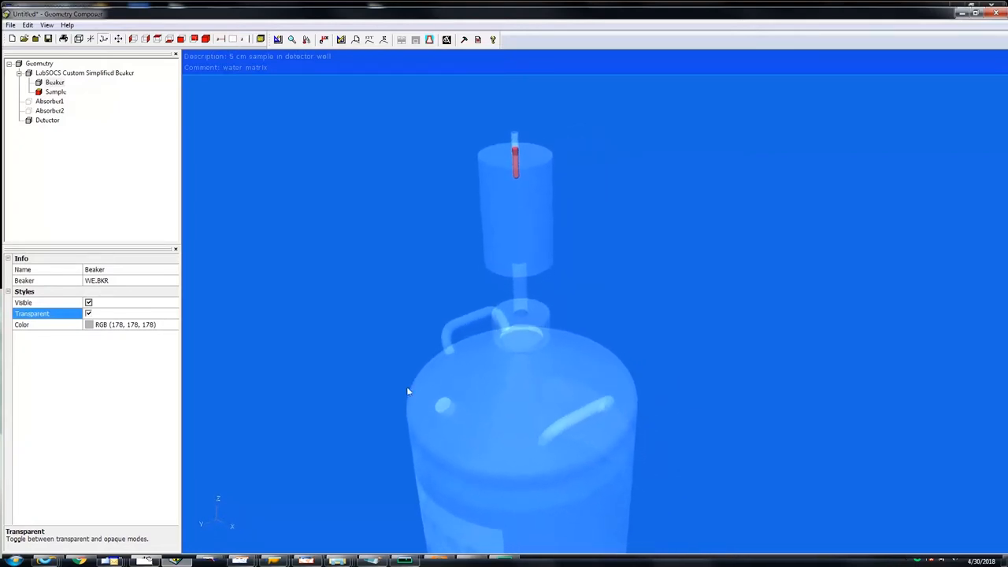
{"action": "left_click", "coordinate": [55, 91]}
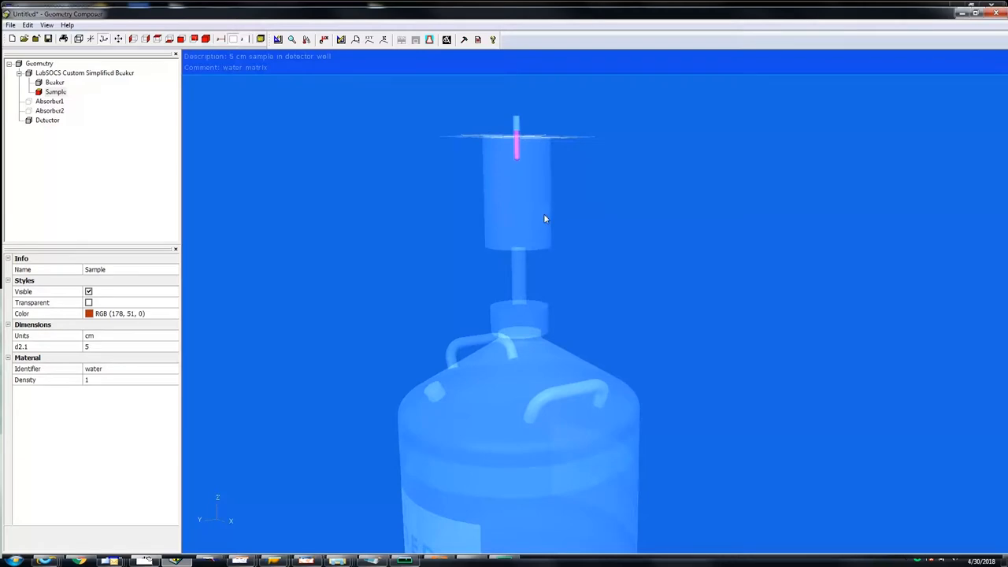
{"action": "mouse_move", "coordinate": [556, 265]}
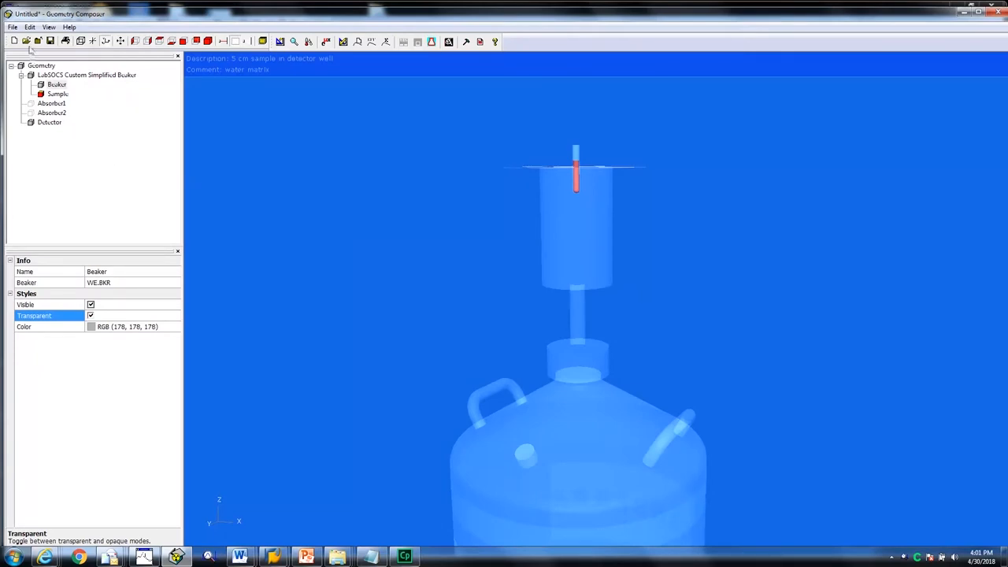
- Change Sample d.1 in the beaker dimensions to 3 cm
{"action": "left_click", "coordinate": [65, 41]}
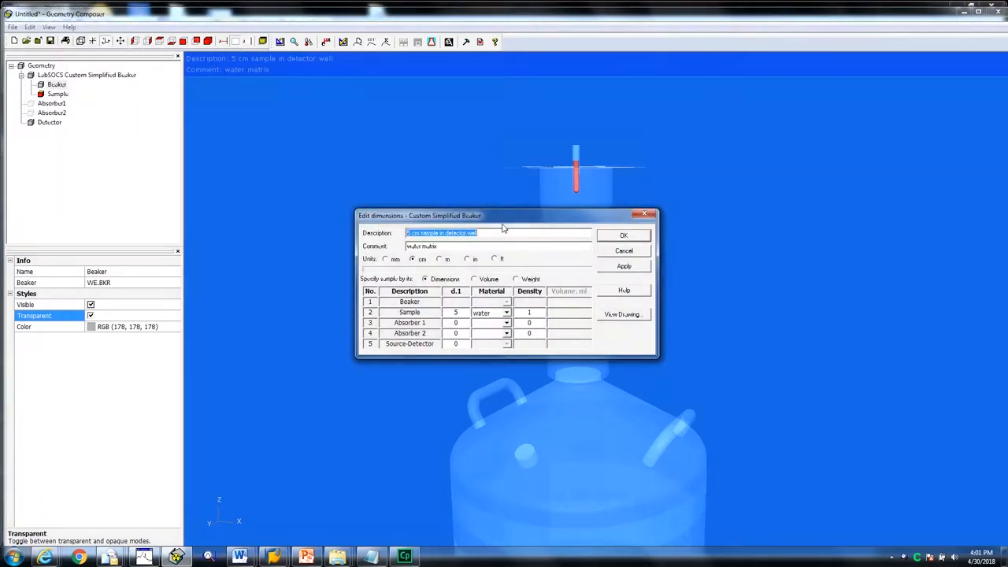
{"action": "left_click_drag", "start_coordinate": [500, 215], "coordinate": [311, 195]}
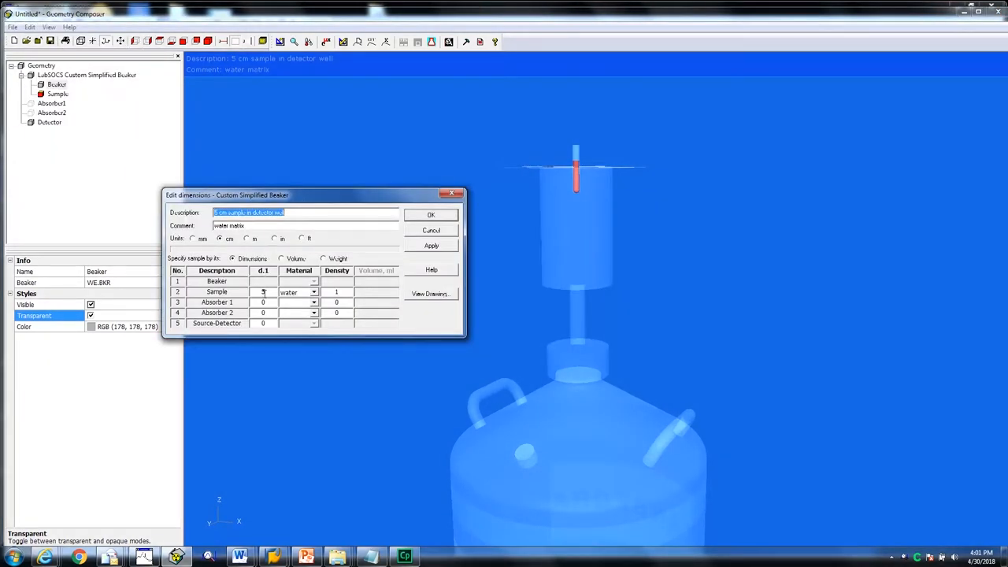
{"action": "left_click", "coordinate": [263, 292]}
{"action": "type", "text": "3"}
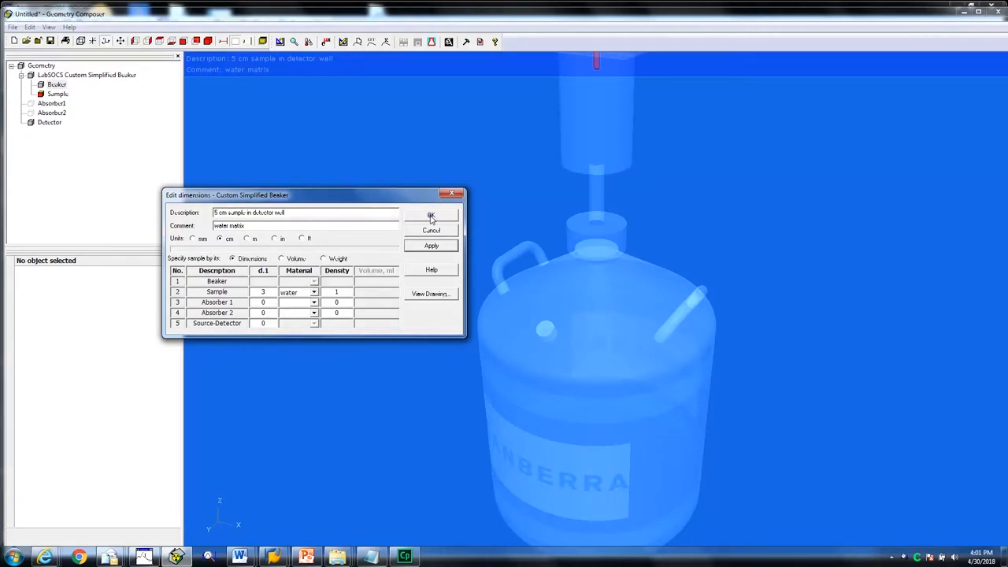
{"action": "left_click", "coordinate": [431, 215]}
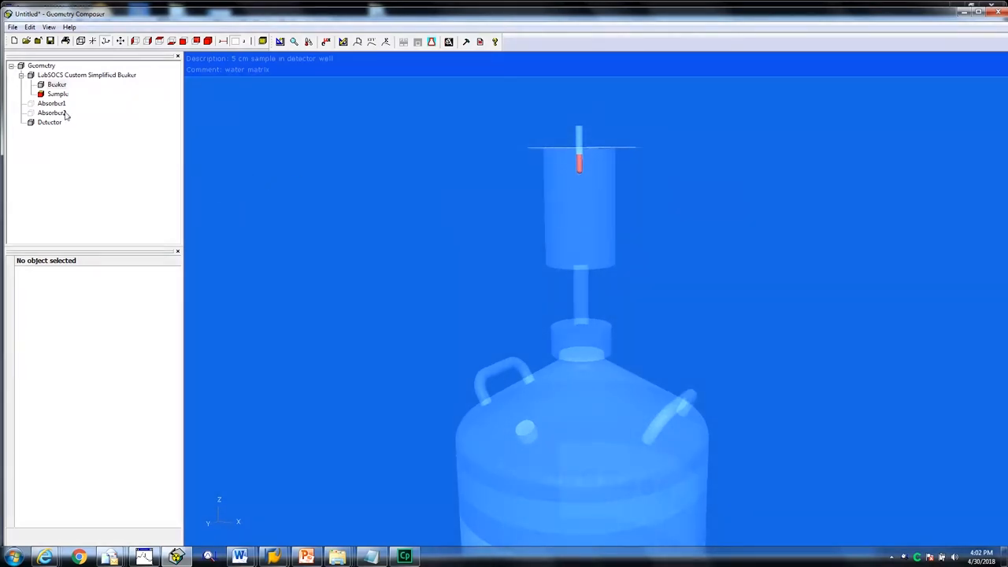
- Set the sample's d2.1 layer height to 3.5 in the properties panel
{"action": "left_click", "coordinate": [57, 94]}
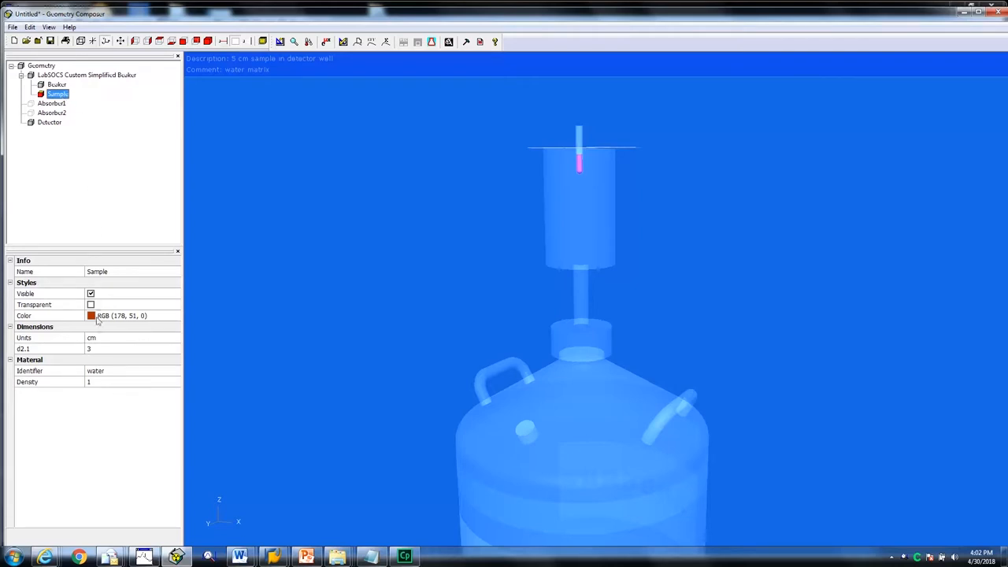
{"action": "left_click", "coordinate": [126, 349]}
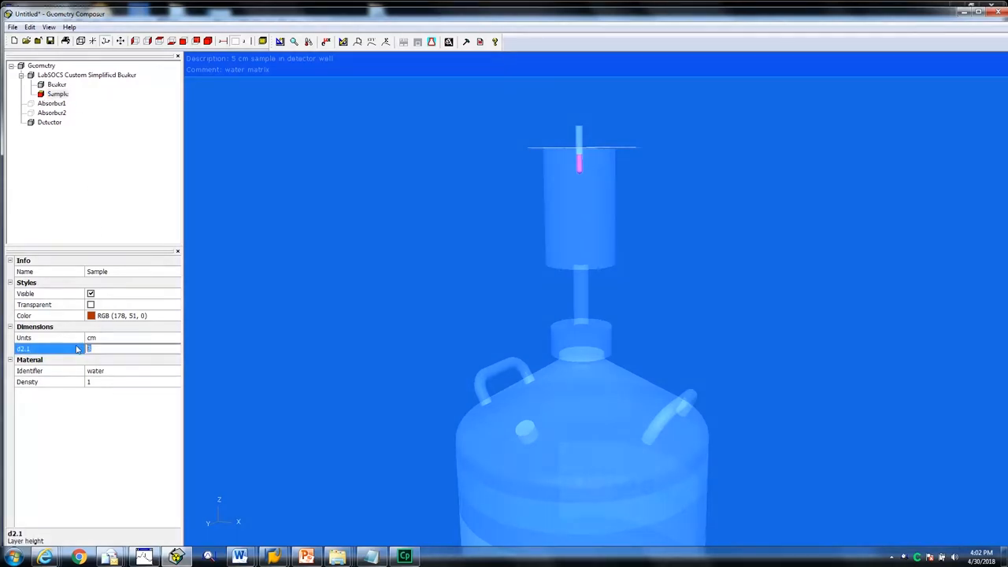
{"action": "type", "text": "3.5"}
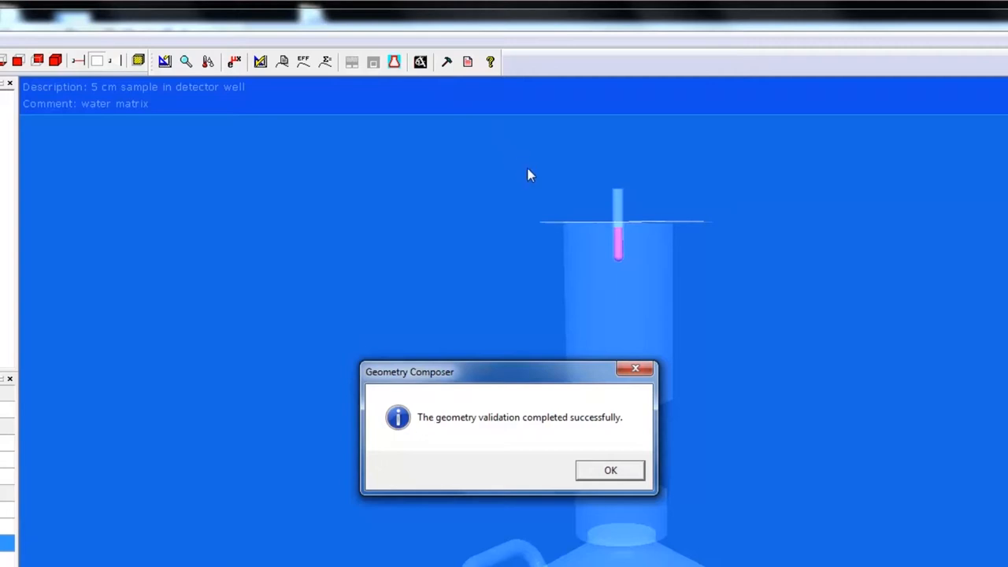
{"action": "mouse_move", "coordinate": [584, 274]}
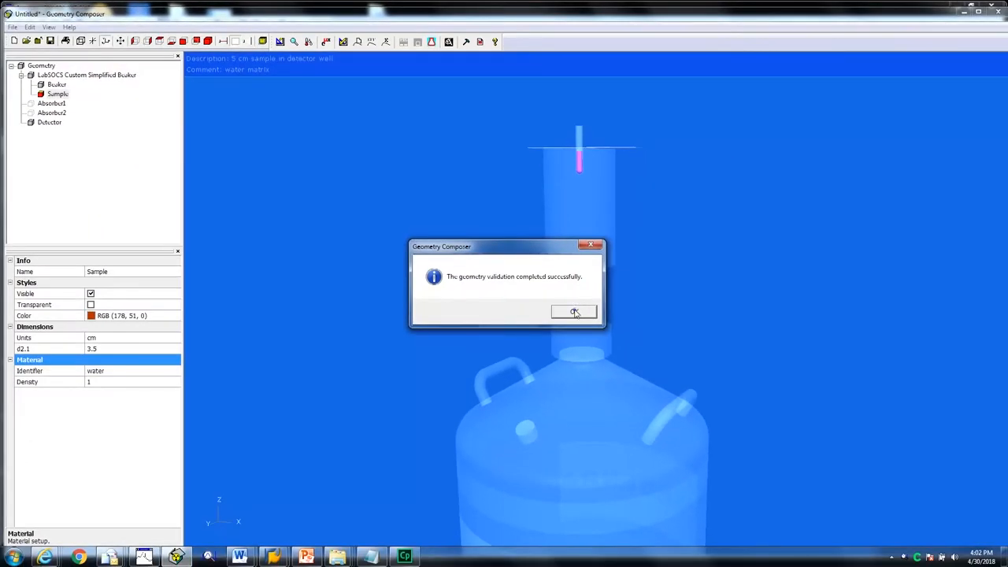
- Acknowledge the successful geometry validation message
{"action": "left_click", "coordinate": [574, 312]}
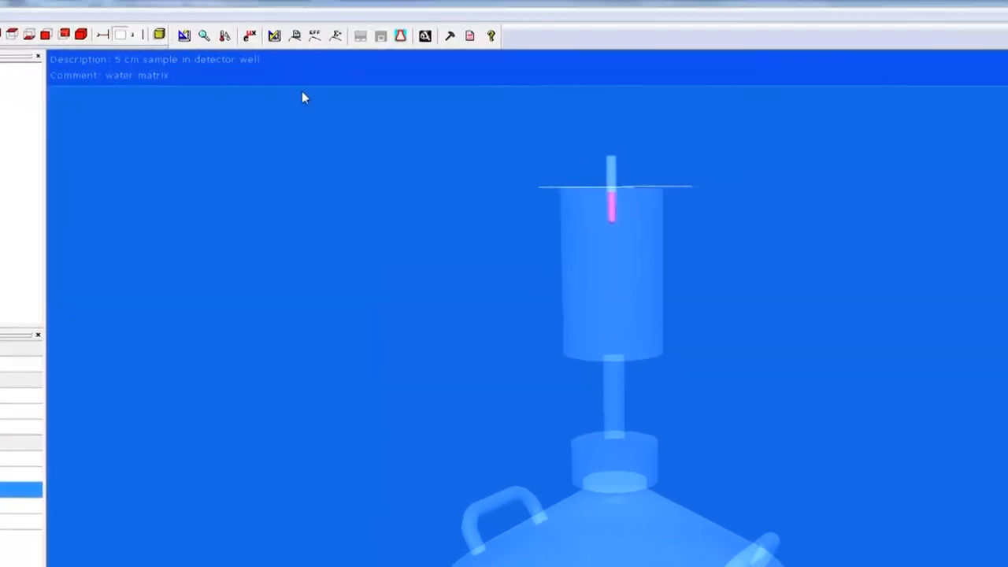
{"action": "left_click", "coordinate": [291, 36]}
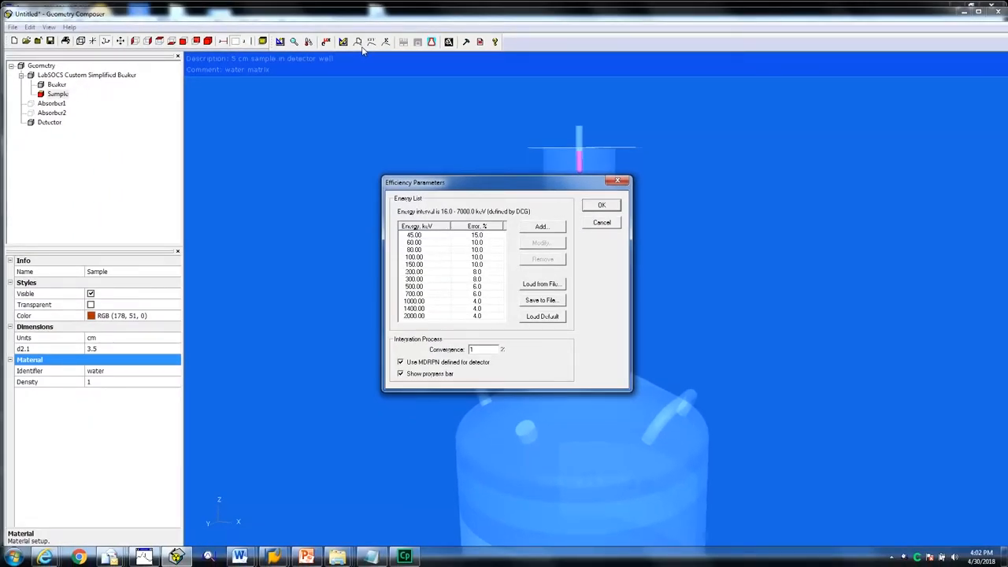
{"action": "mouse_move", "coordinate": [489, 93]}
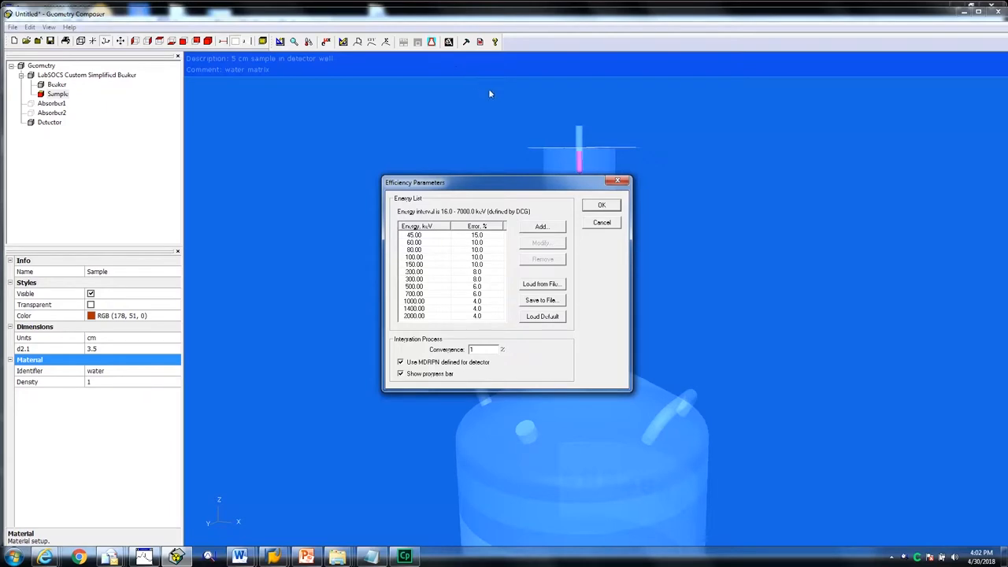
- Load Laboratory Energy.txt as the energy list and remove its 10 keV entry
{"action": "left_click", "coordinate": [541, 283]}
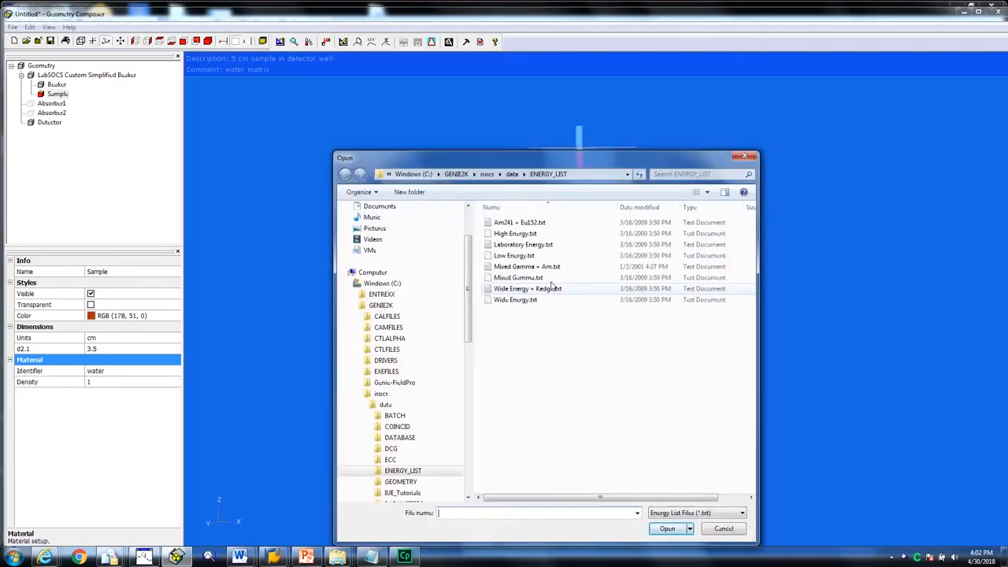
{"action": "left_click", "coordinate": [523, 244]}
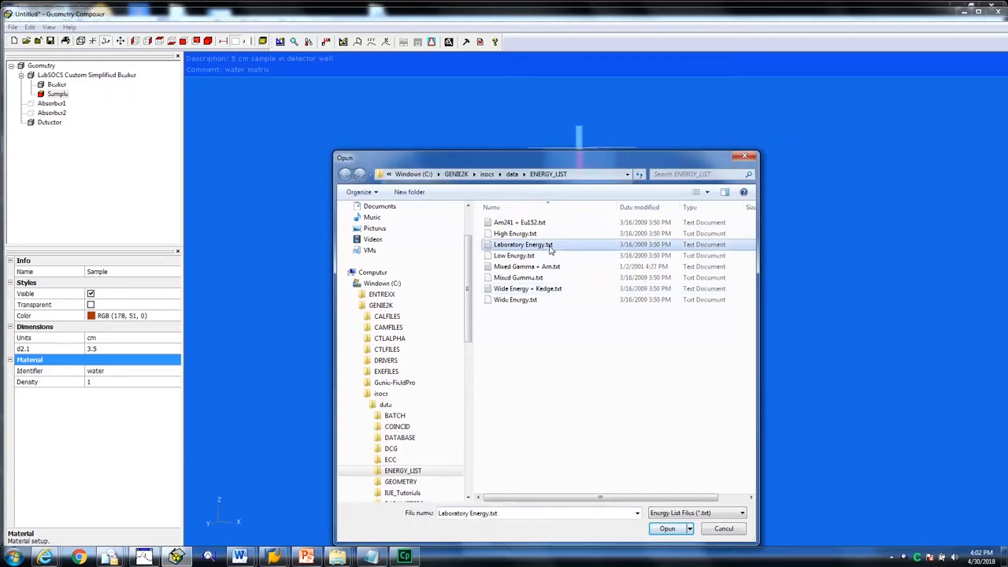
{"action": "mouse_move", "coordinate": [646, 338]}
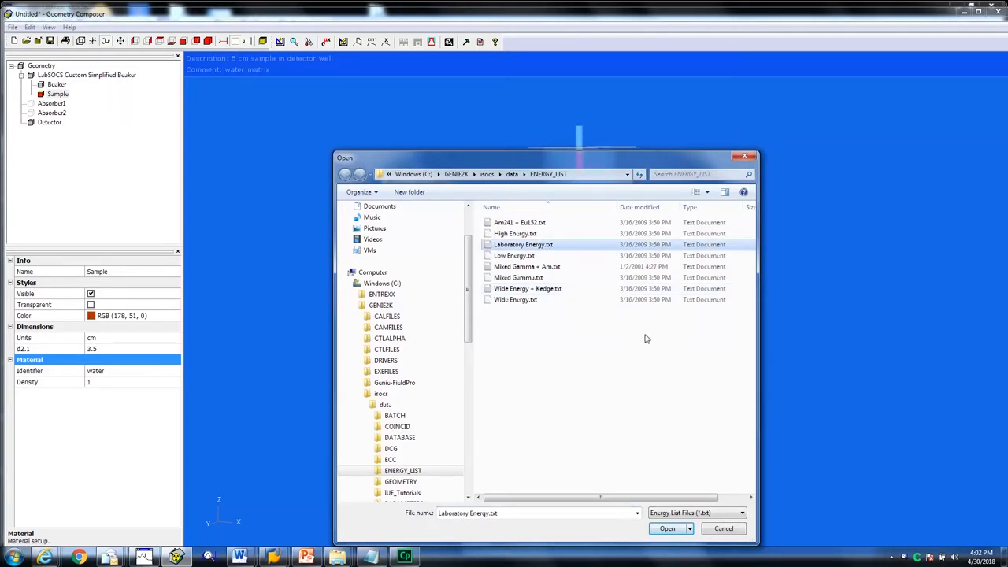
{"action": "left_click", "coordinate": [666, 528]}
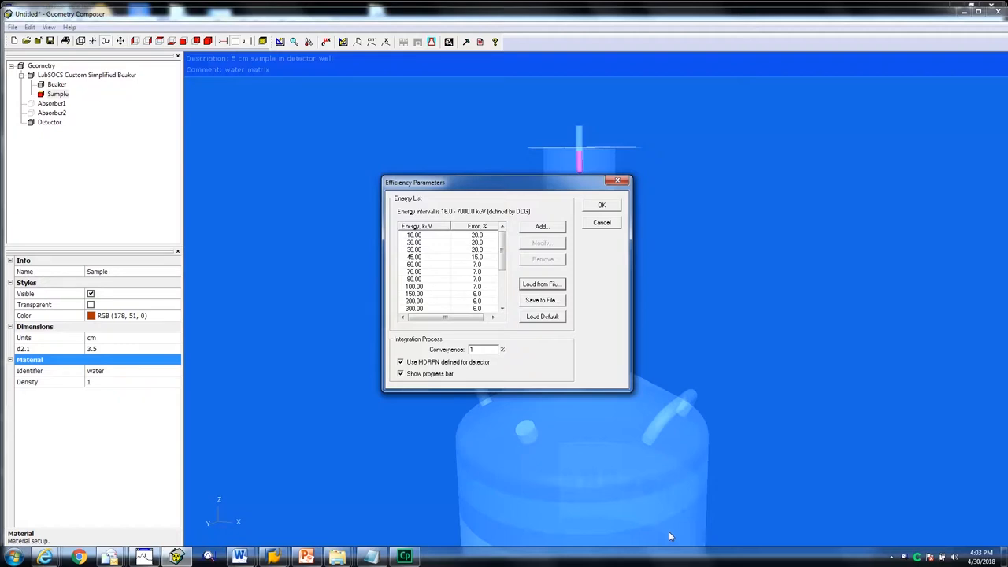
{"action": "mouse_move", "coordinate": [505, 487]}
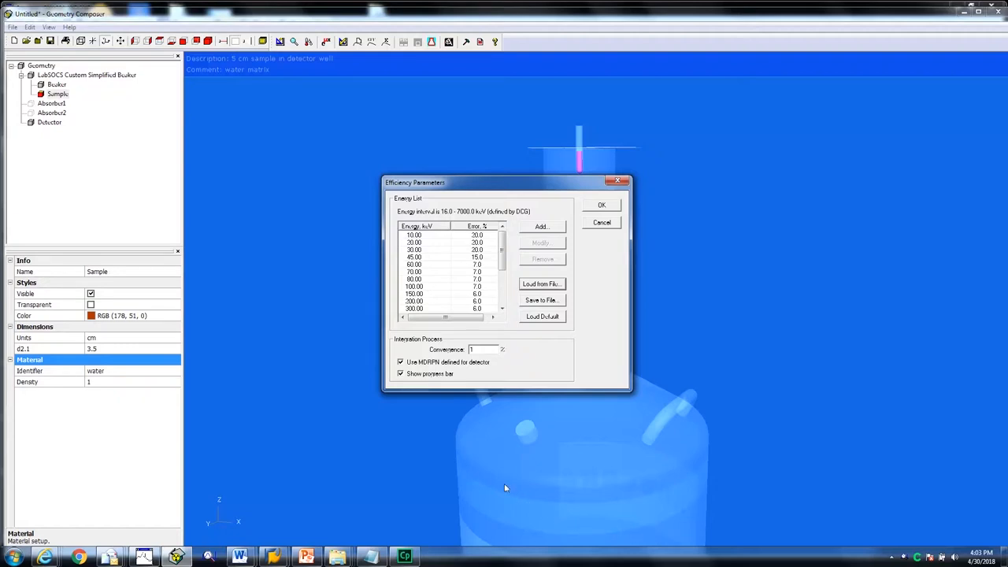
{"action": "left_click", "coordinate": [415, 234]}
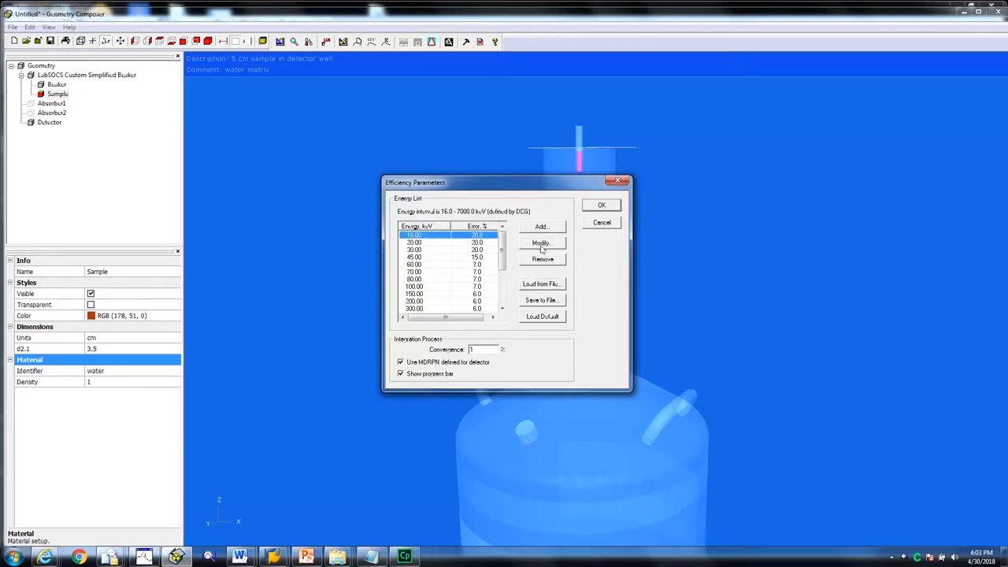
{"action": "left_click", "coordinate": [542, 259]}
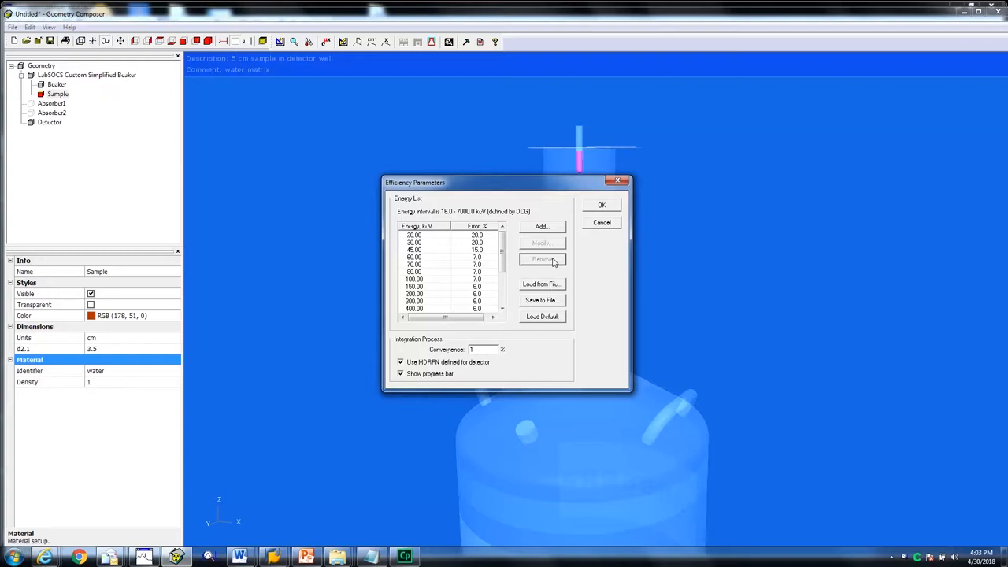
{"action": "mouse_move", "coordinate": [585, 253]}
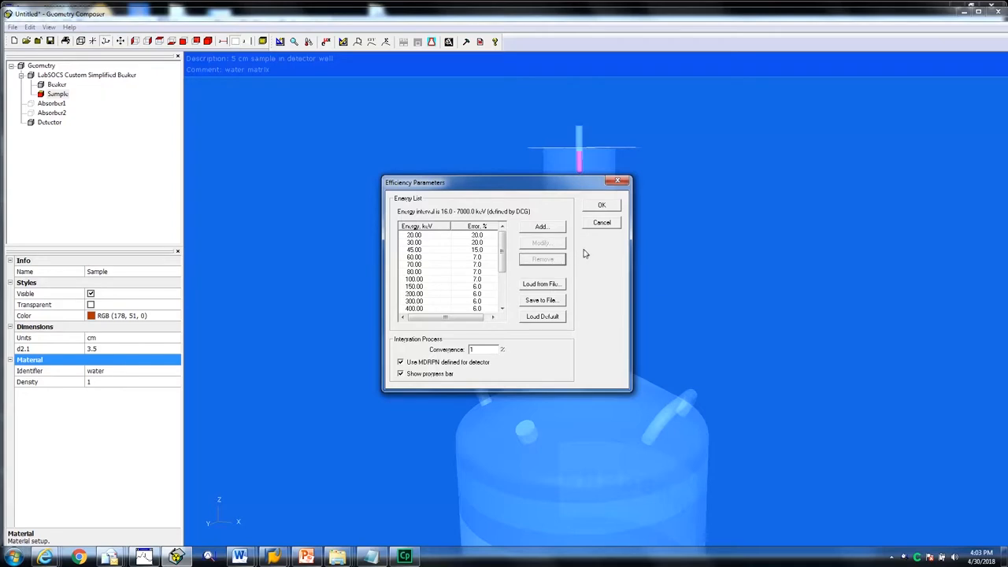
{"action": "left_click", "coordinate": [602, 205]}
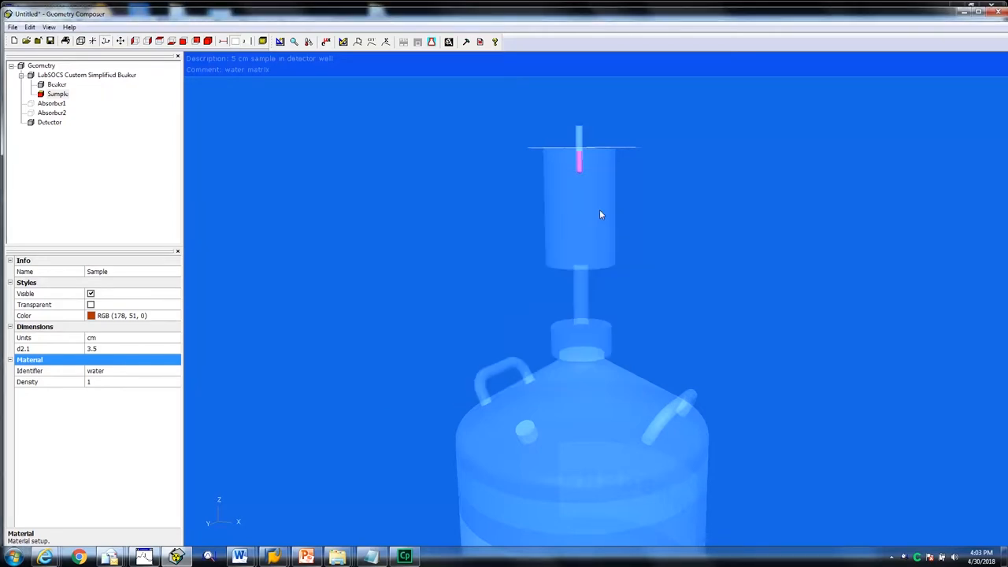
- Save the geometry as Water_in_Well_3.5cm and acknowledge the efficiency-generated message
{"action": "left_click", "coordinate": [13, 27]}
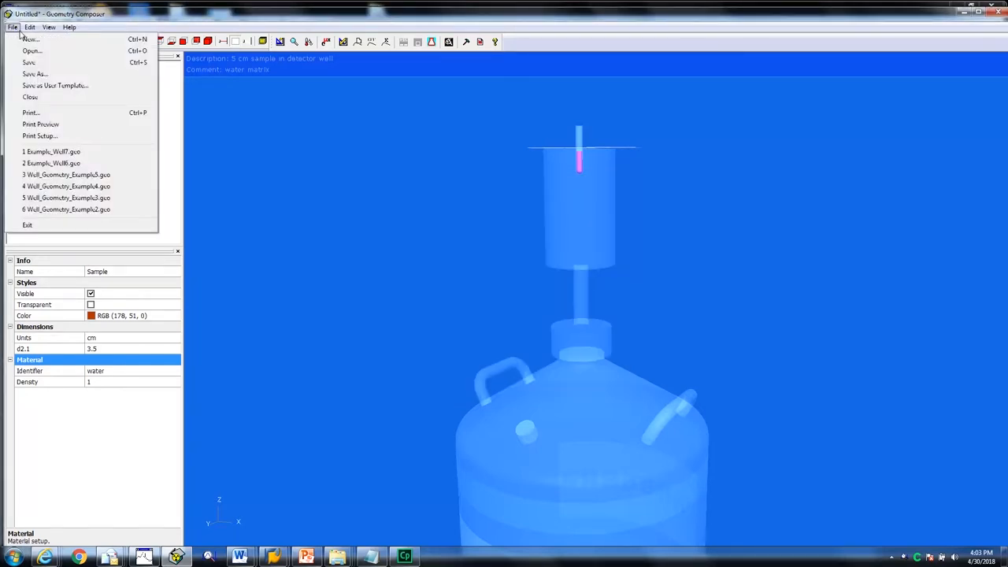
{"action": "left_click", "coordinate": [35, 73]}
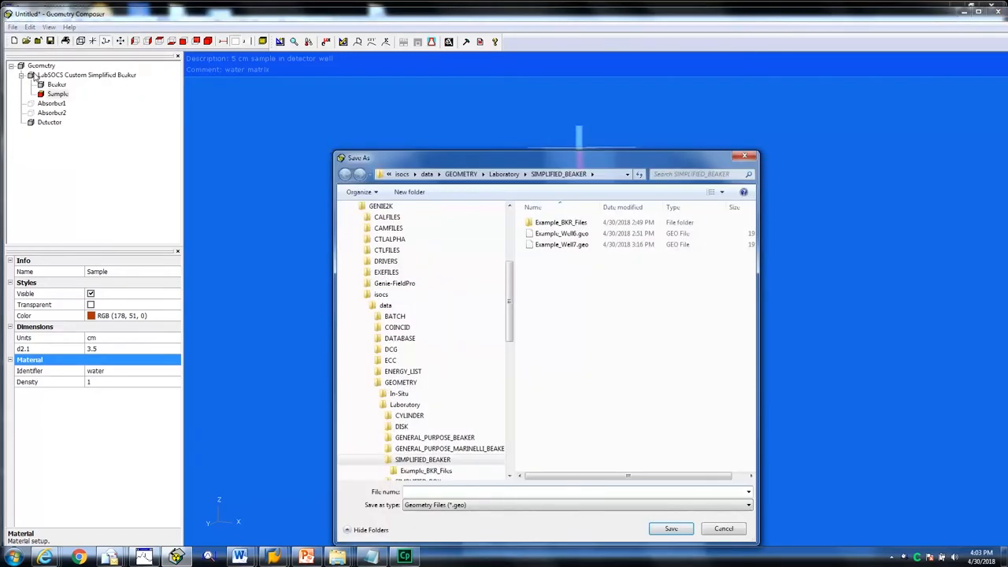
{"action": "type", "text": "Water_in_Well_3.5cm"}
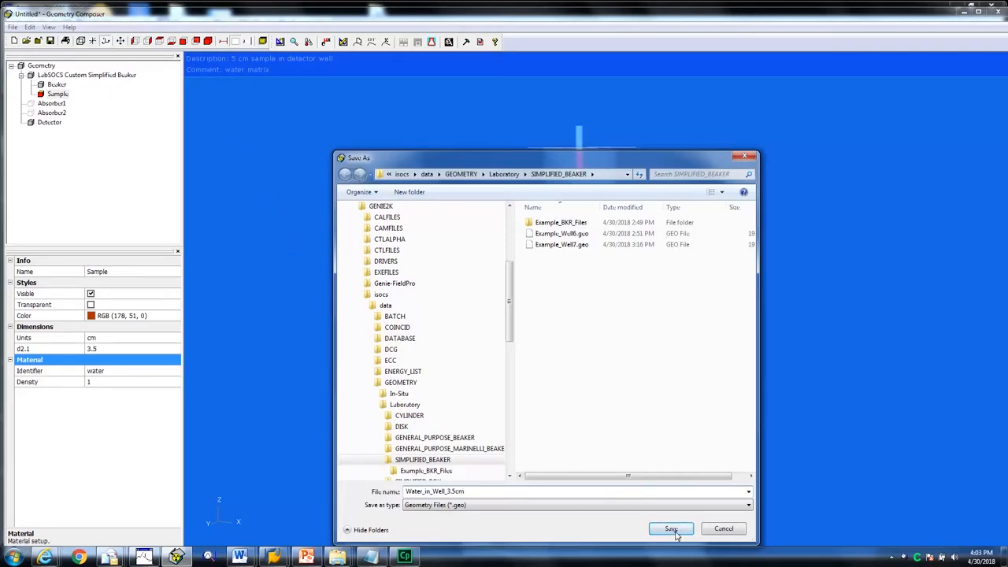
{"action": "left_click", "coordinate": [670, 528]}
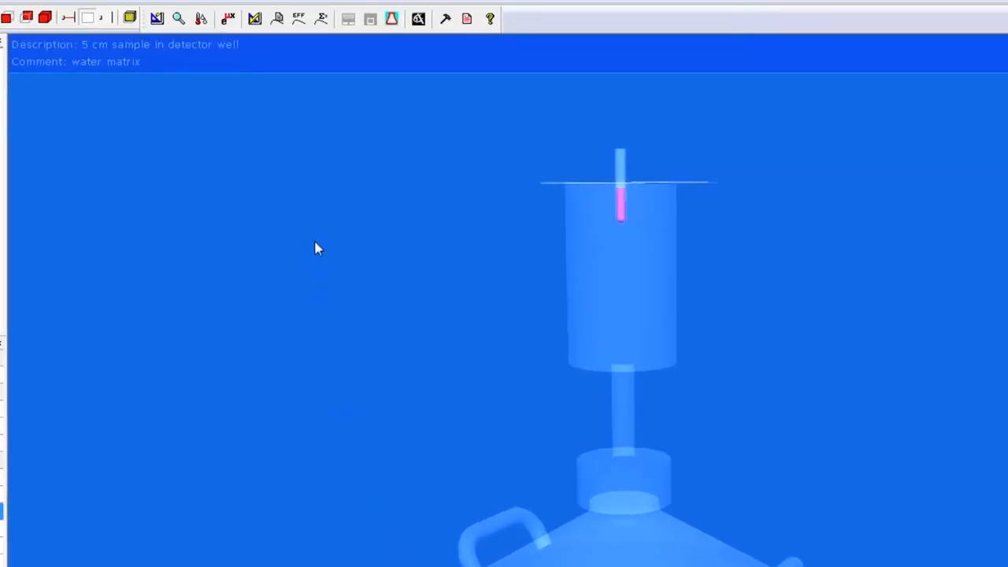
{"action": "left_click", "coordinate": [298, 18]}
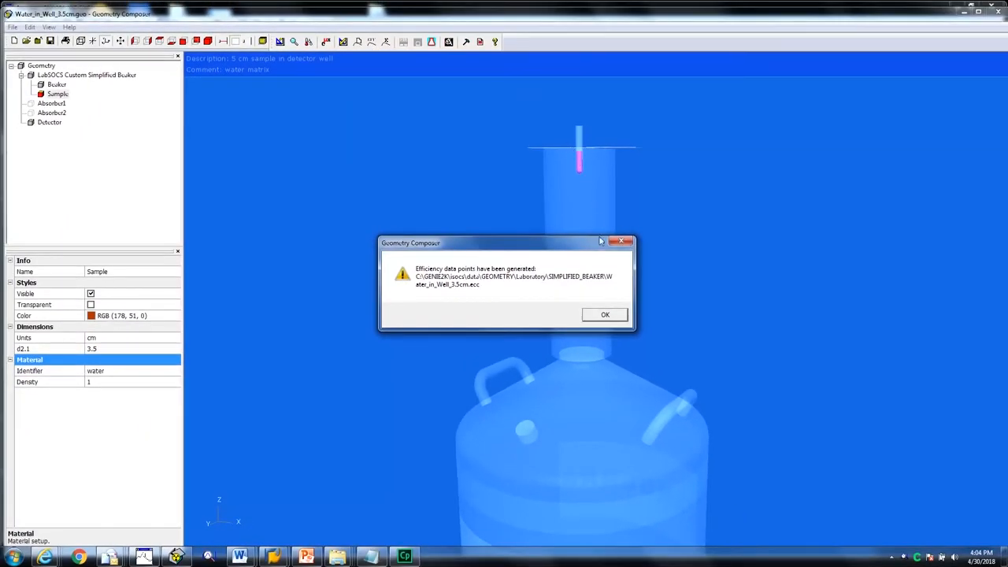
{"action": "left_click", "coordinate": [605, 314]}
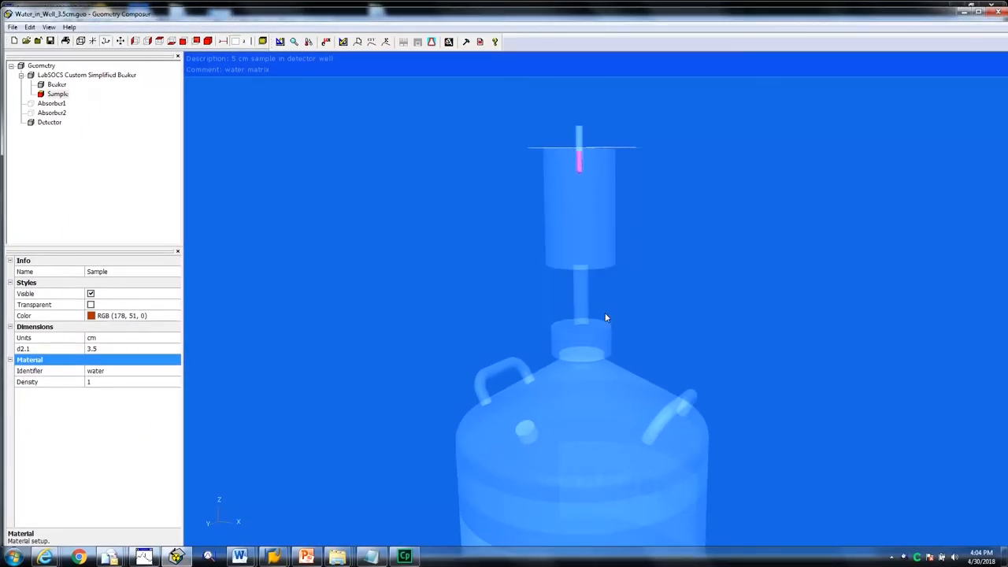
{"action": "mouse_move", "coordinate": [528, 319]}
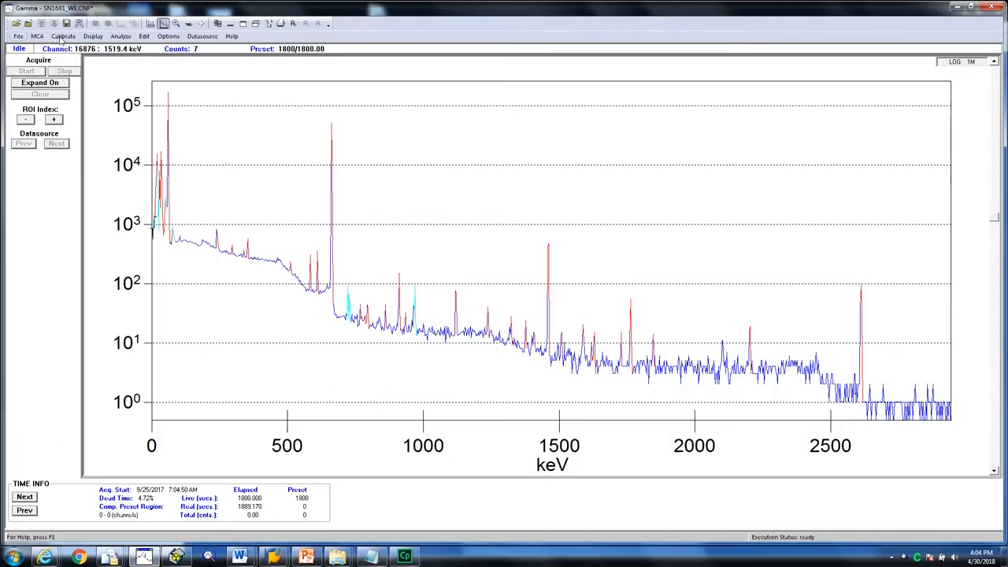
- Start an ISOCS/LabSOCS efficiency calibration loading Water_in_Well_3.5cm.ecc as input
{"action": "left_click", "coordinate": [63, 36]}
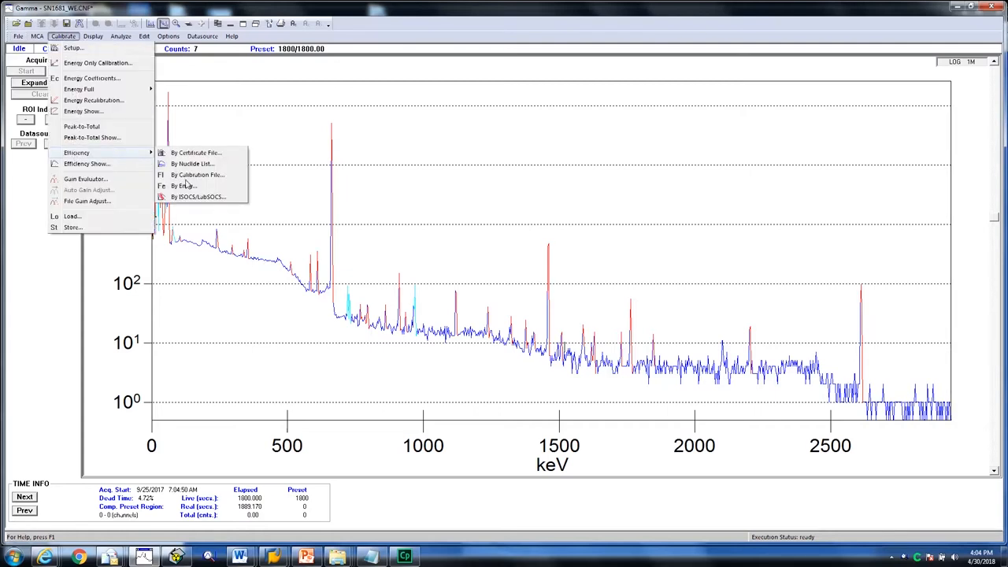
{"action": "left_click", "coordinate": [198, 196]}
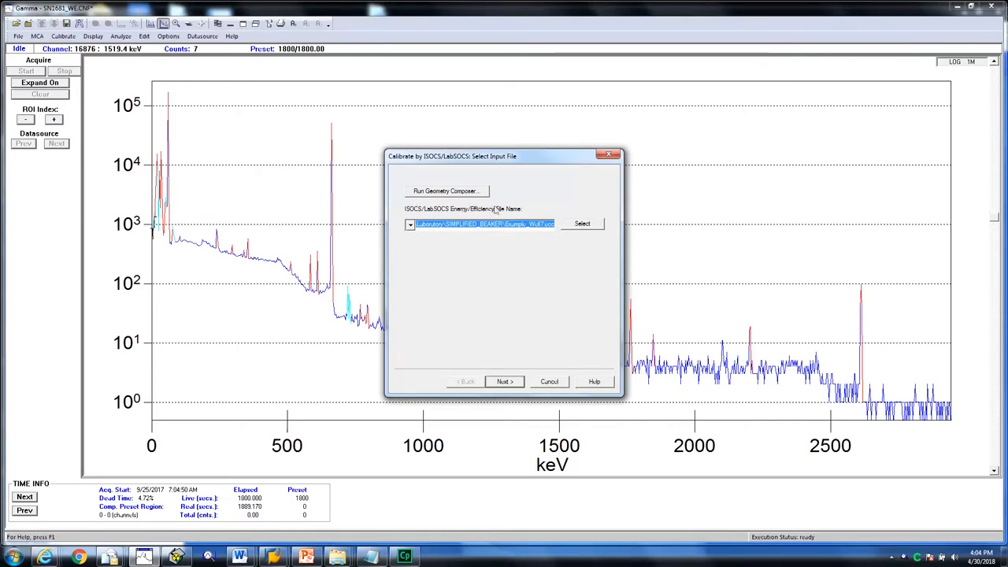
{"action": "left_click", "coordinate": [582, 223]}
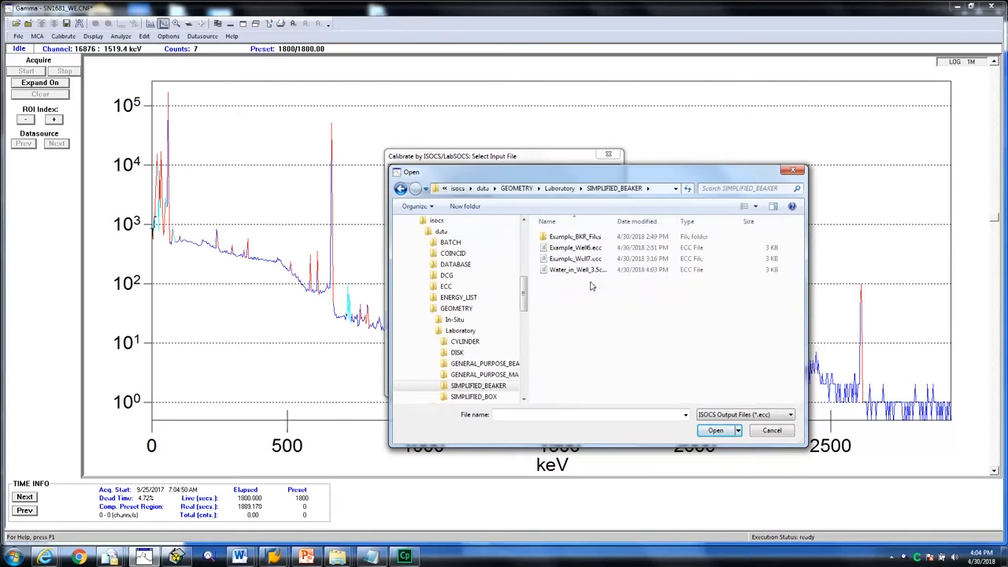
{"action": "left_click", "coordinate": [583, 270]}
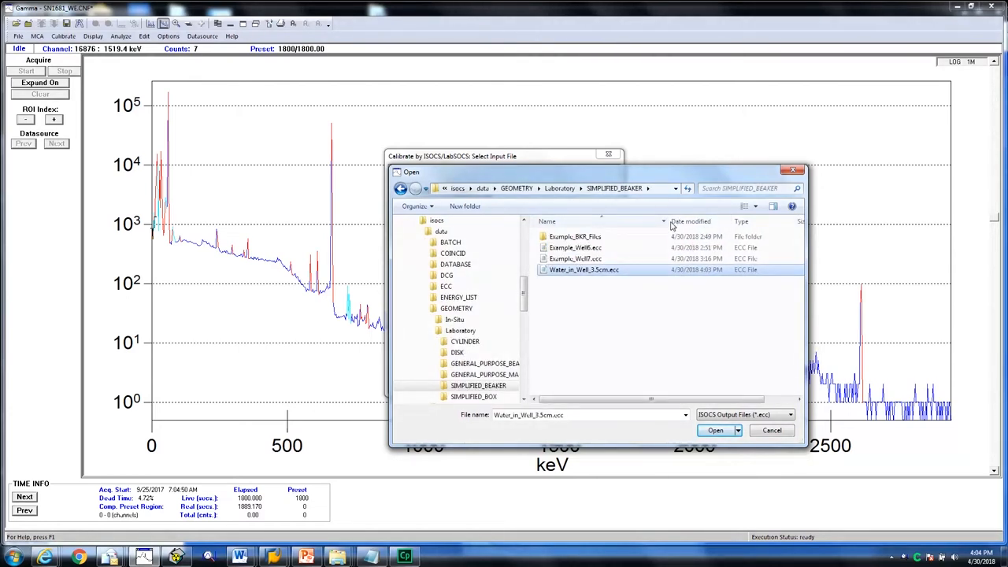
{"action": "left_click", "coordinate": [715, 430]}
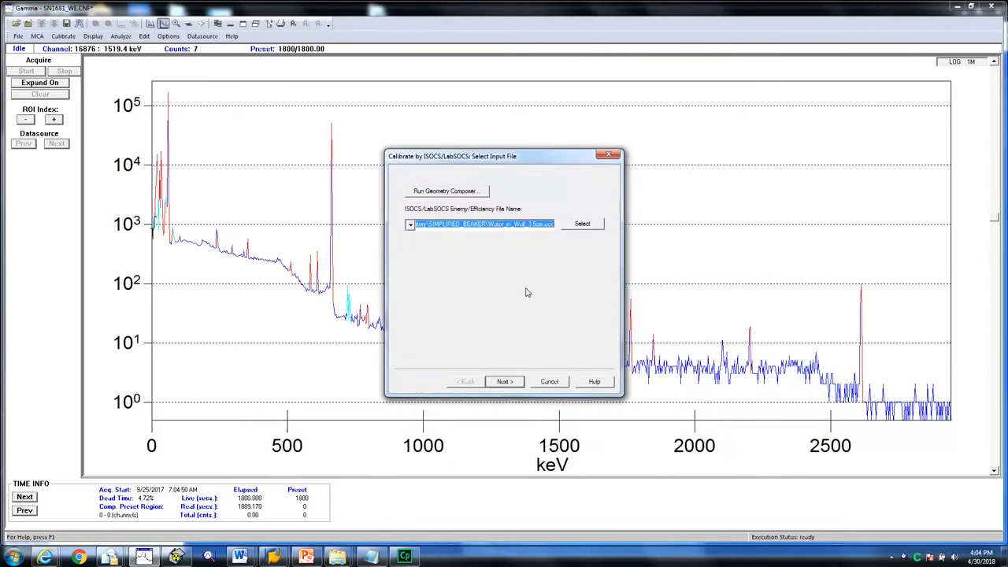
{"action": "mouse_move", "coordinate": [505, 381]}
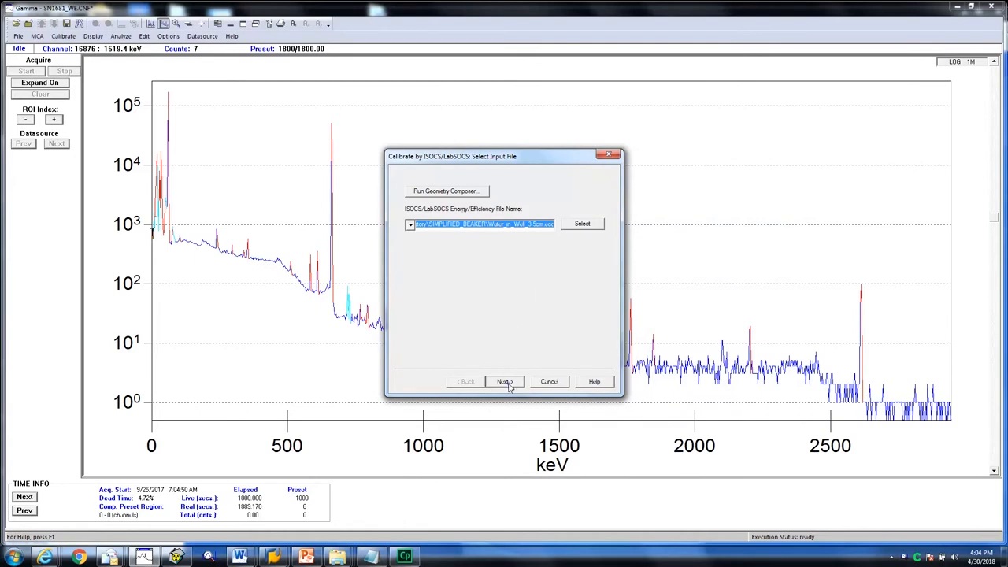
- Keep Efficiency as the optional factor and advance to the Efficiency Results page
{"action": "left_click", "coordinate": [504, 381]}
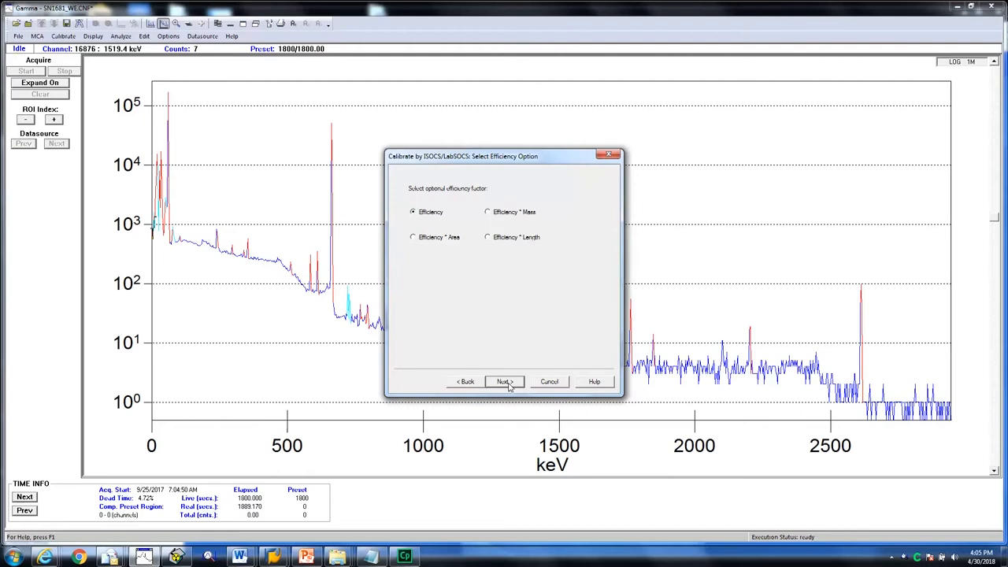
{"action": "left_click", "coordinate": [504, 381]}
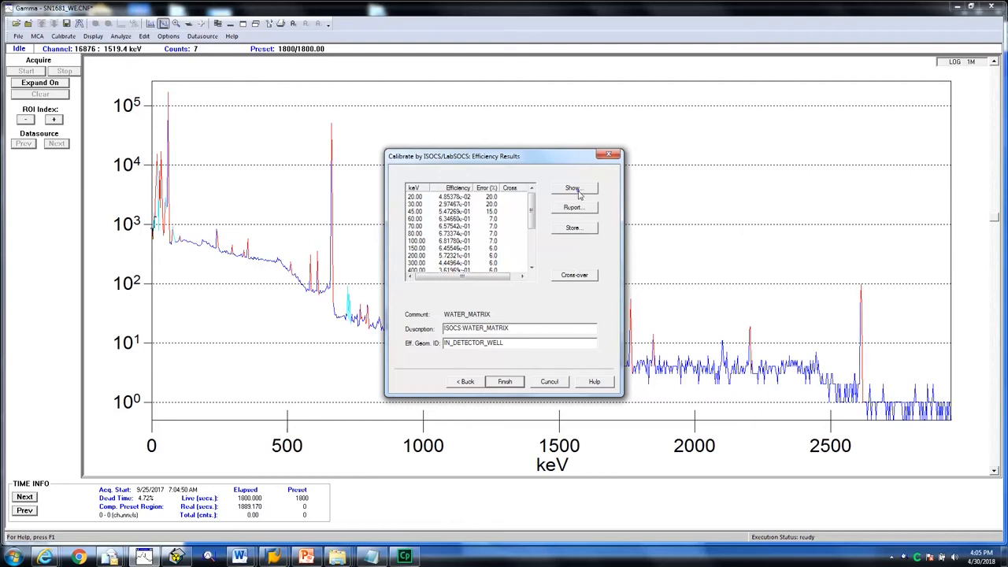
{"action": "left_click", "coordinate": [573, 187]}
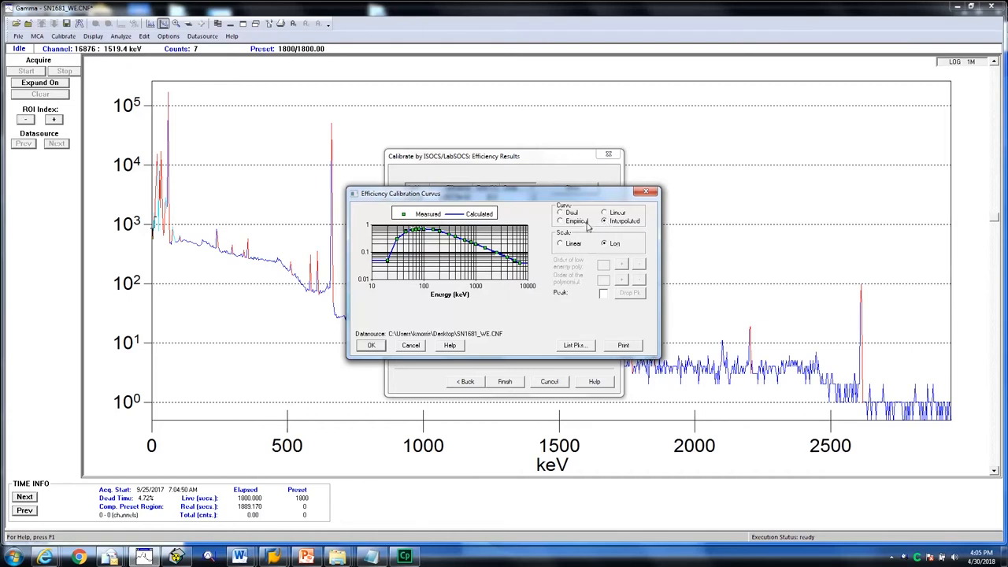
{"action": "mouse_move", "coordinate": [529, 294]}
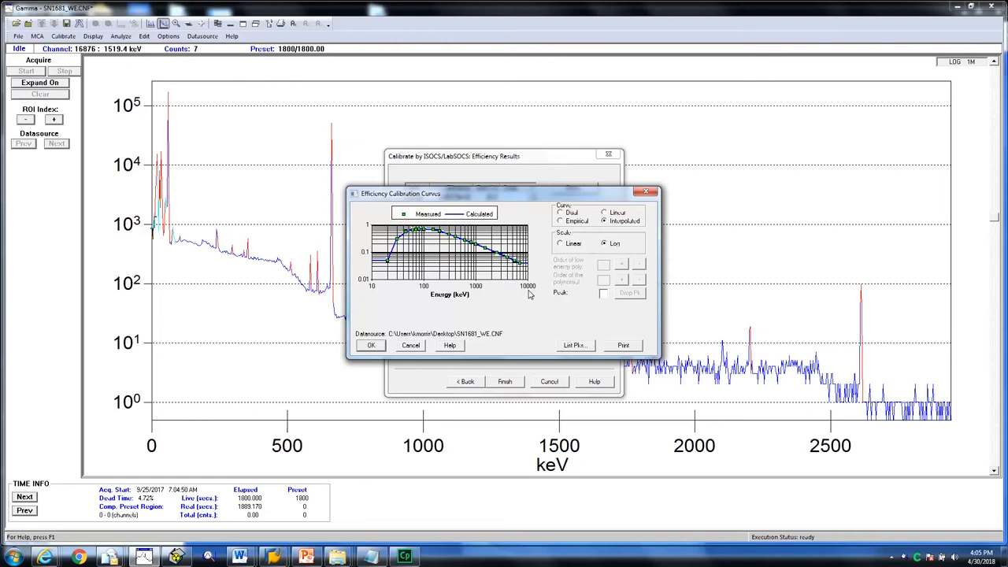
{"action": "mouse_move", "coordinate": [565, 253]}
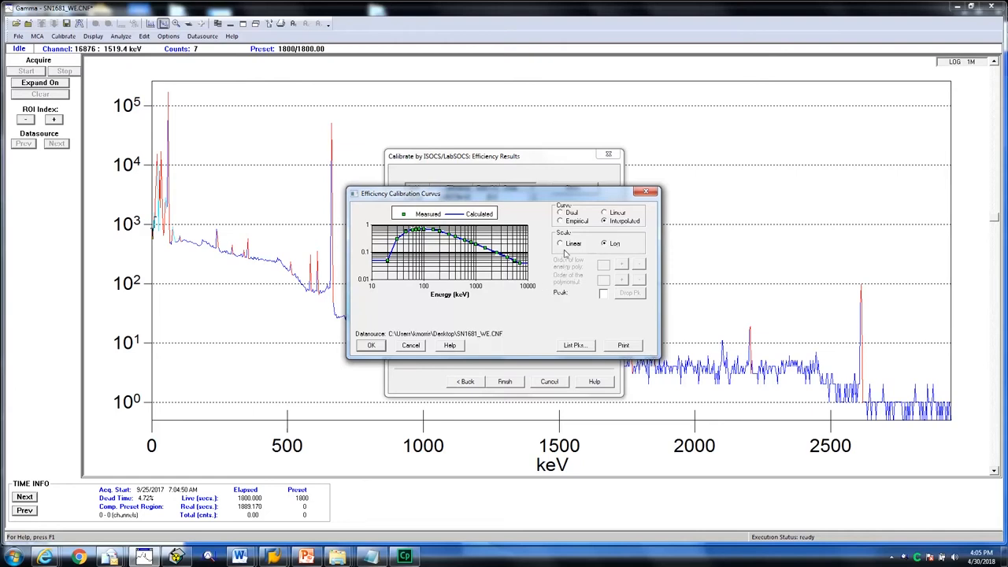
{"action": "left_click", "coordinate": [561, 242]}
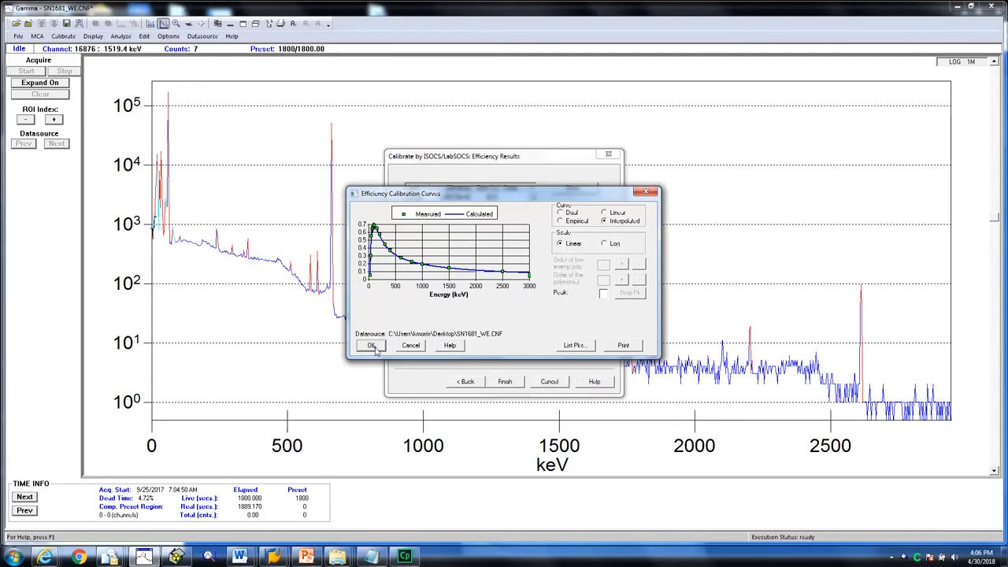
{"action": "left_click", "coordinate": [370, 345]}
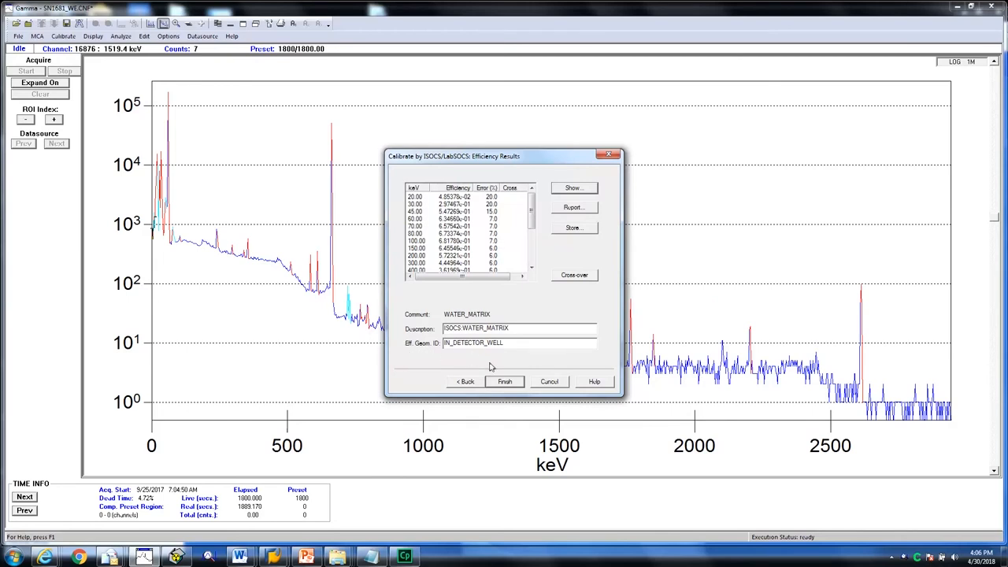
- Finish the calibration and confirm continuing without saving it
{"action": "left_click", "coordinate": [504, 381]}
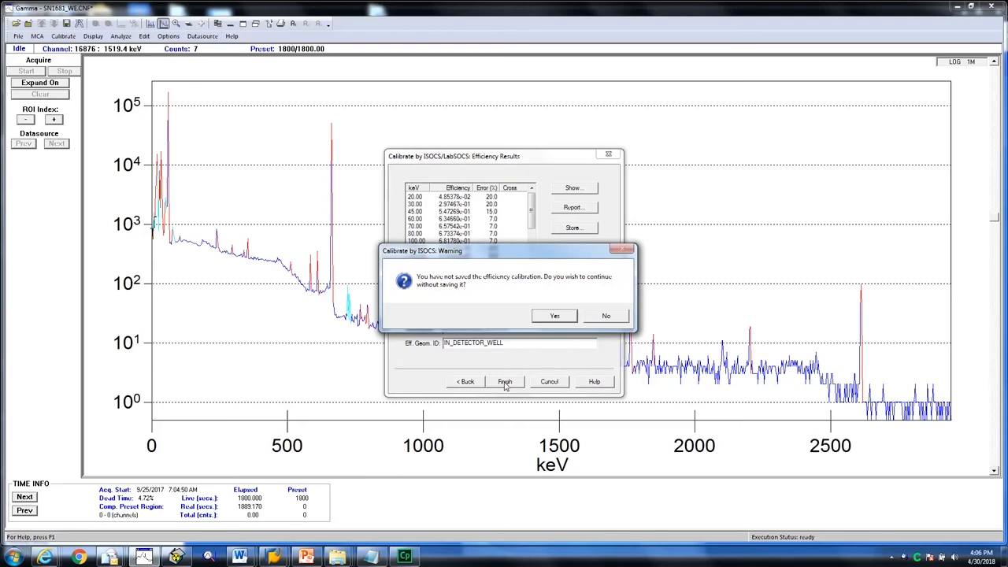
{"action": "mouse_move", "coordinate": [505, 385]}
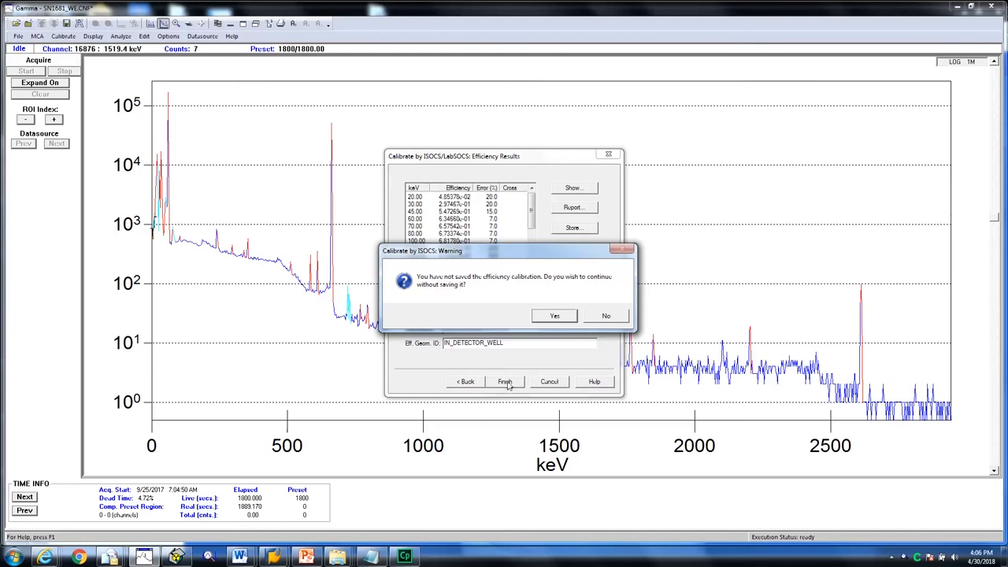
{"action": "left_click", "coordinate": [554, 315]}
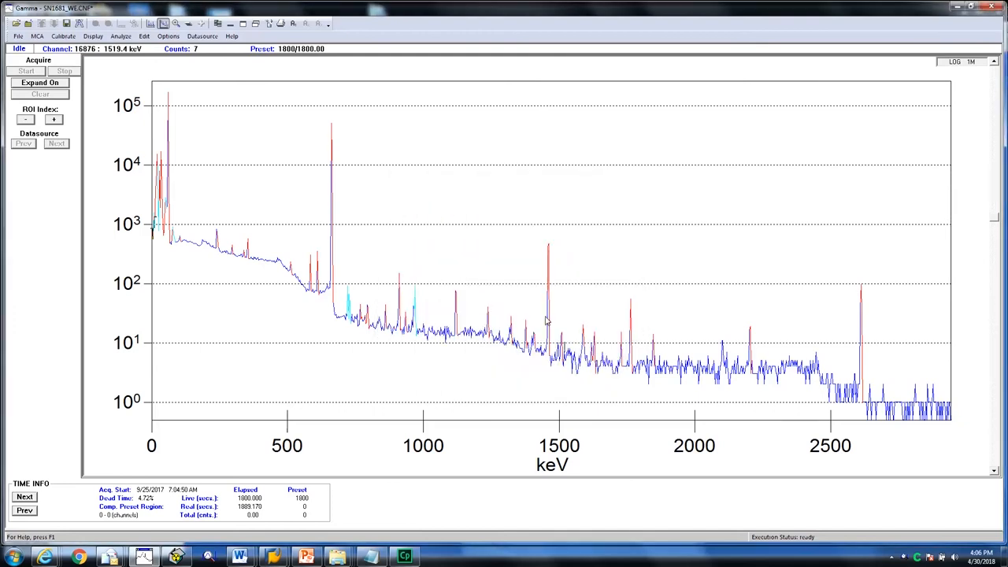